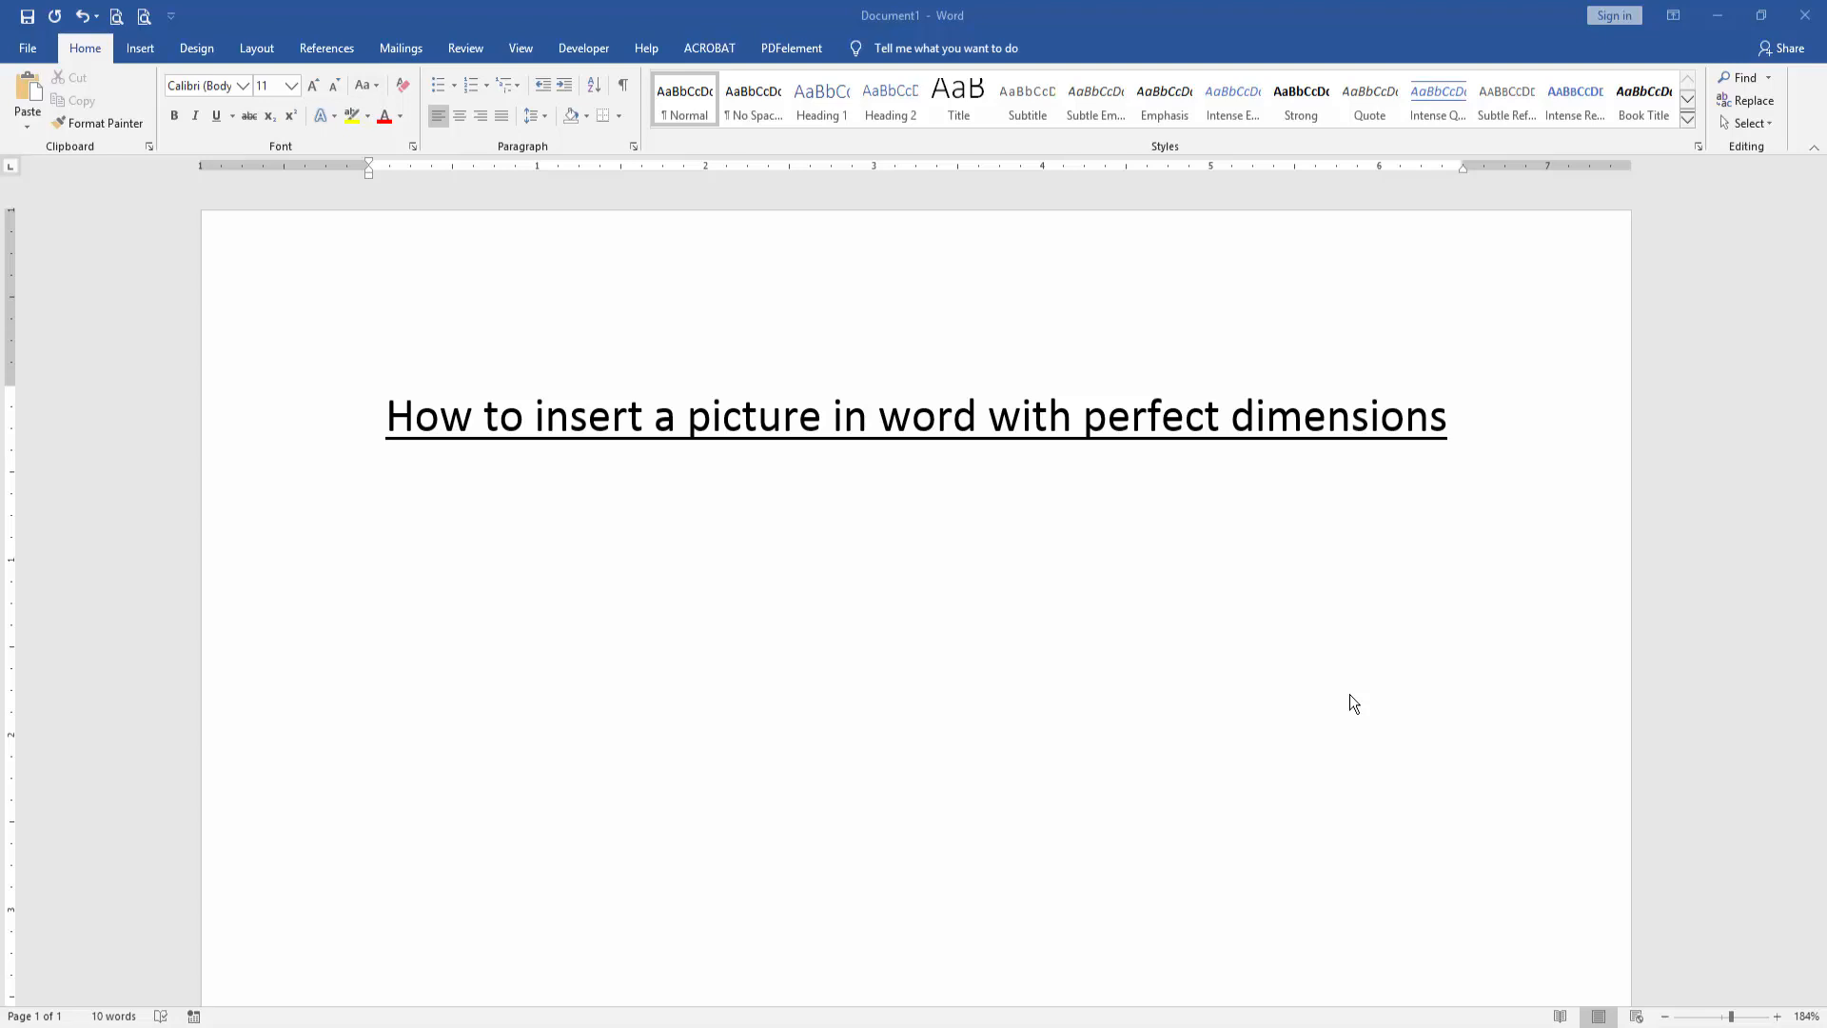
pyautogui.moveTo(1351, 706)
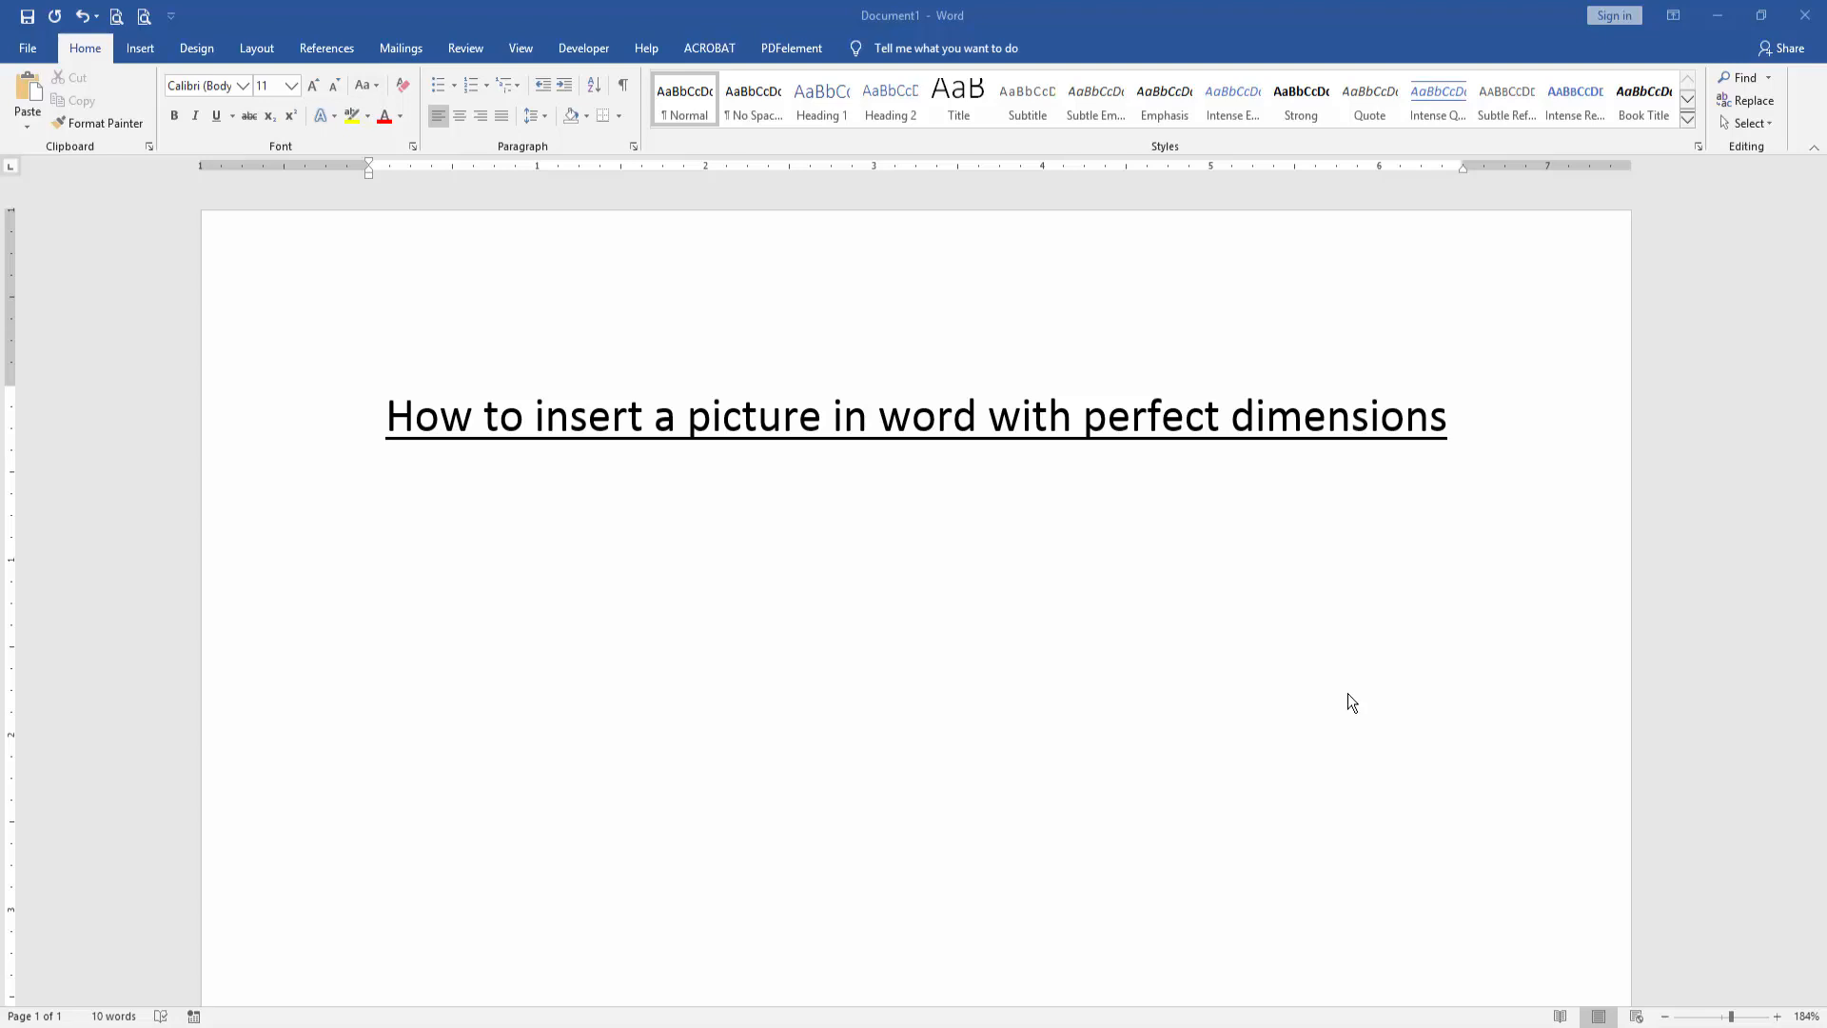
pyautogui.moveTo(860, 635)
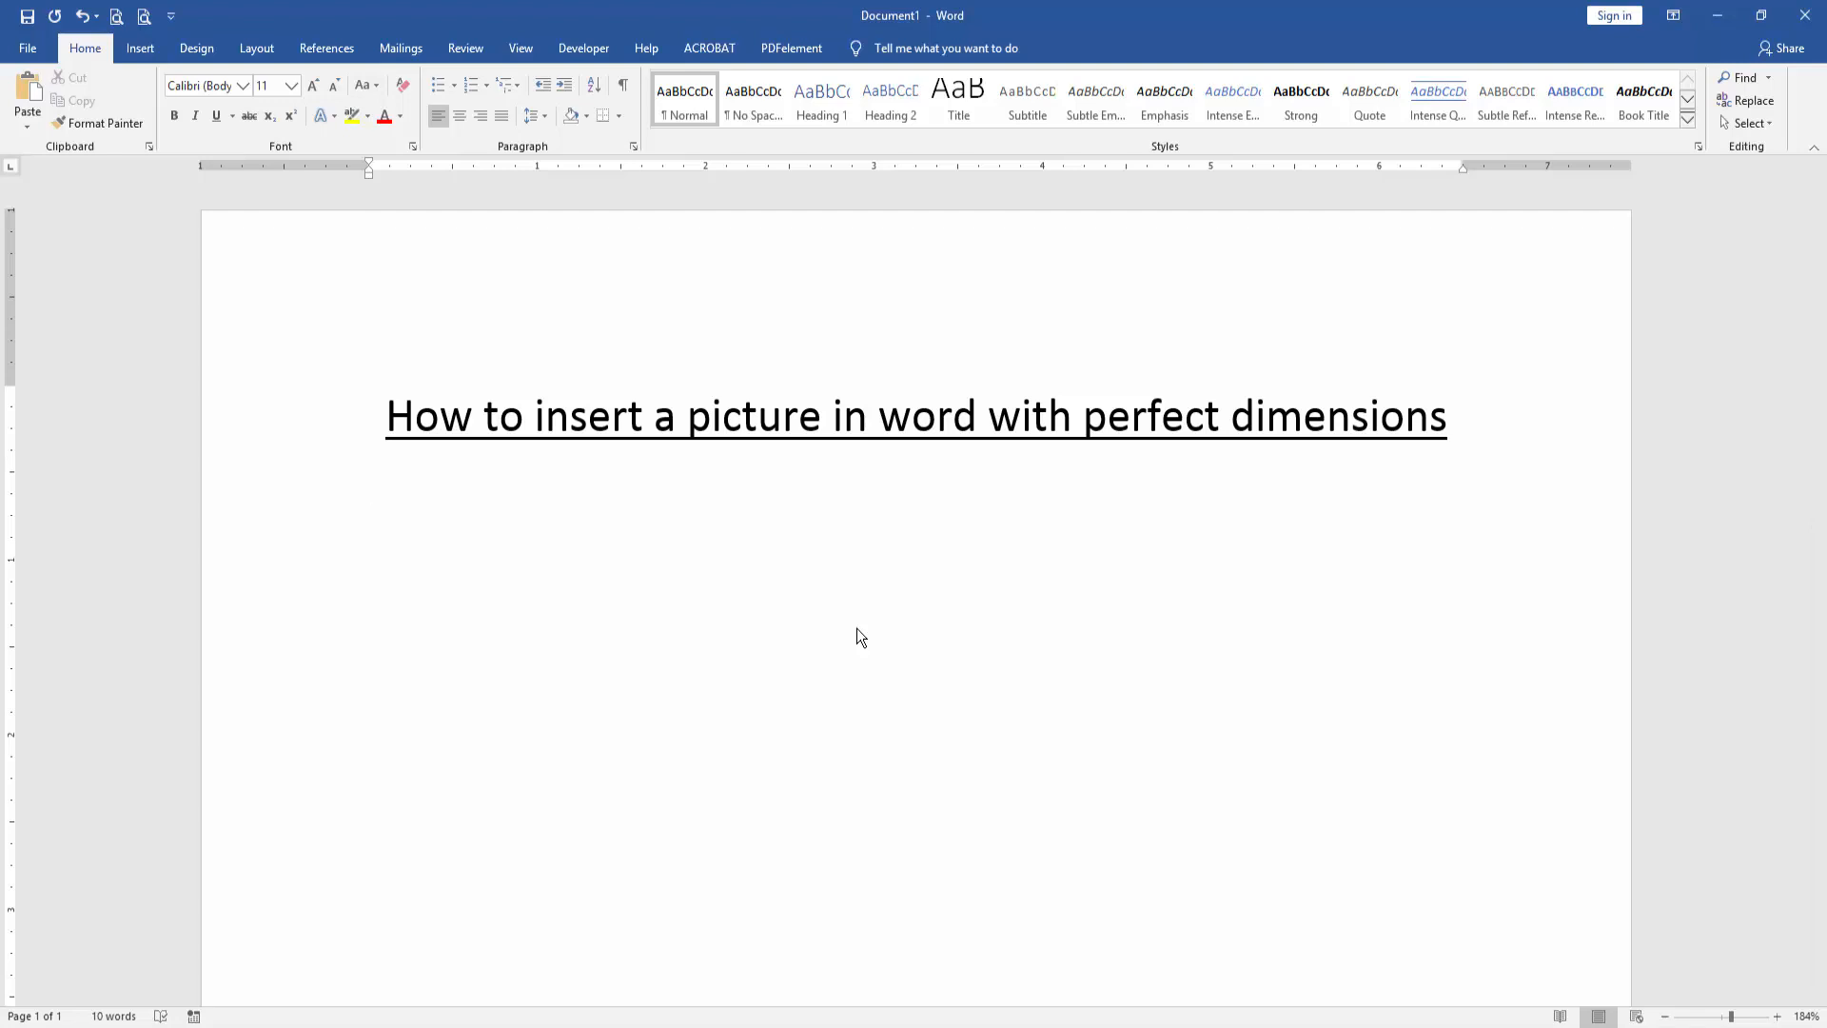
# Insert the IMG_5337 leaf photo directly below the underlined title
pyautogui.click(367, 485)
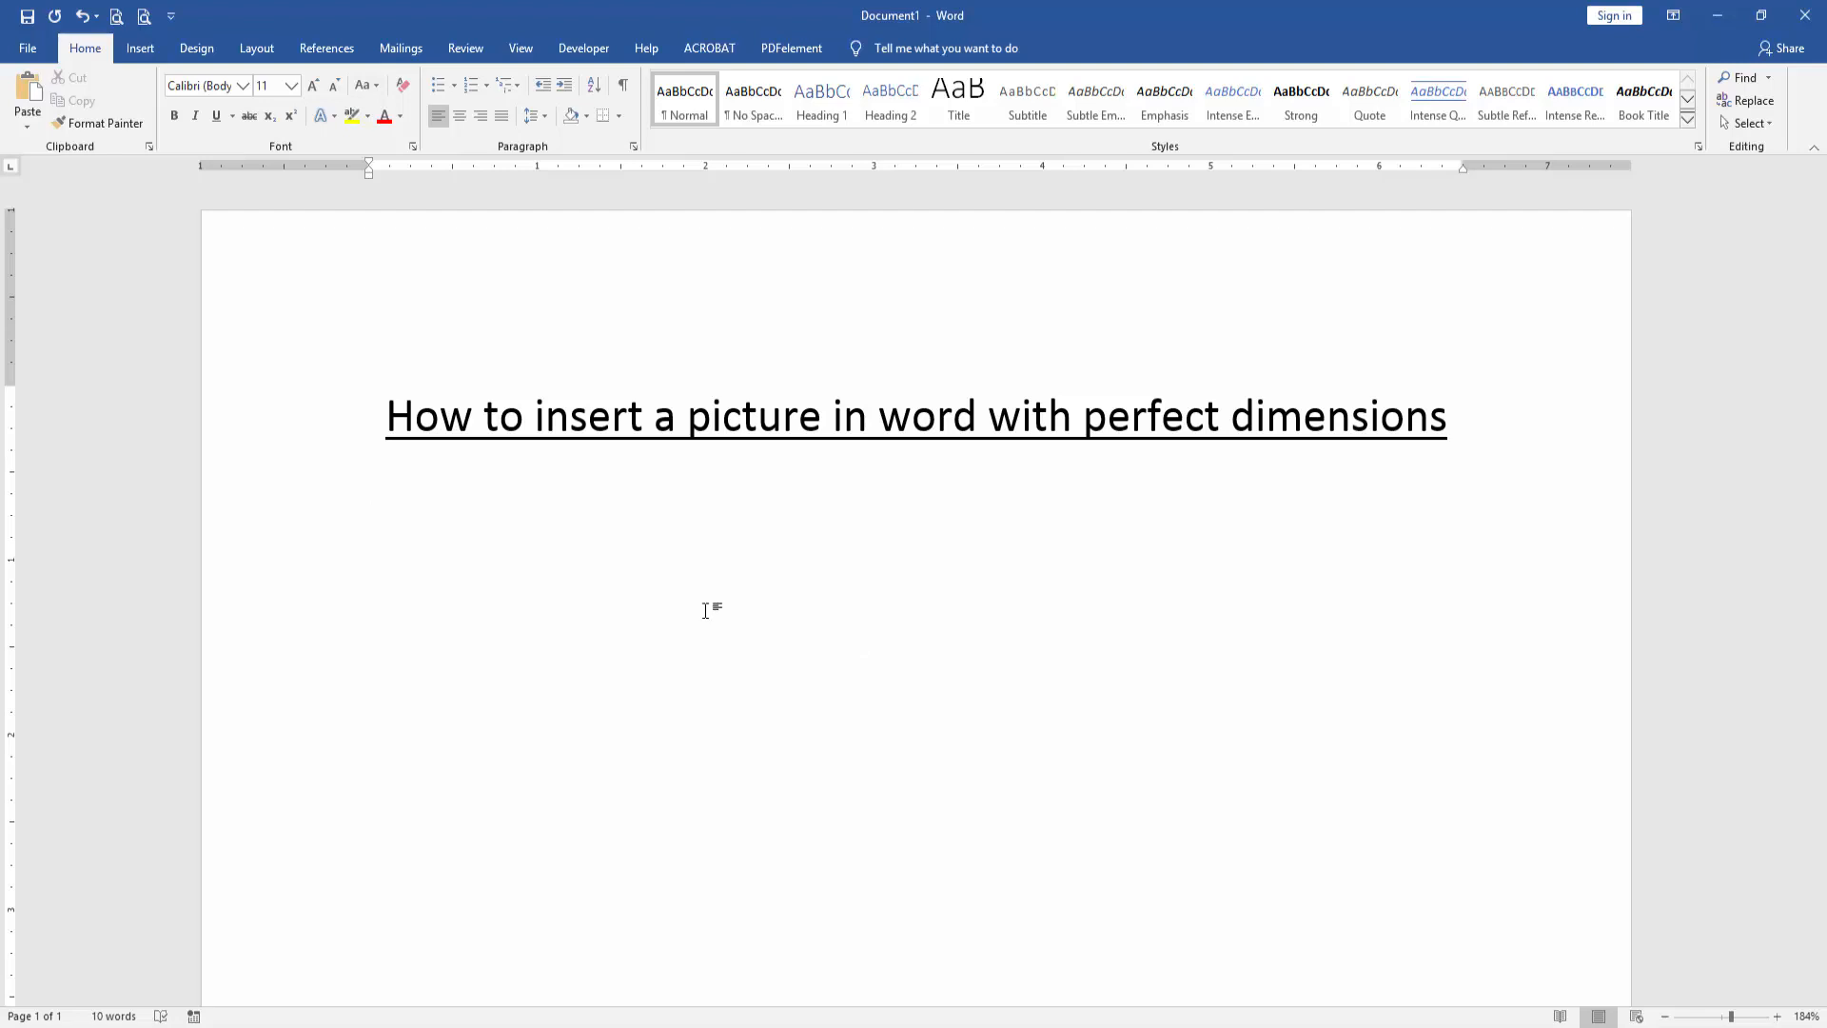
pyautogui.click(138, 48)
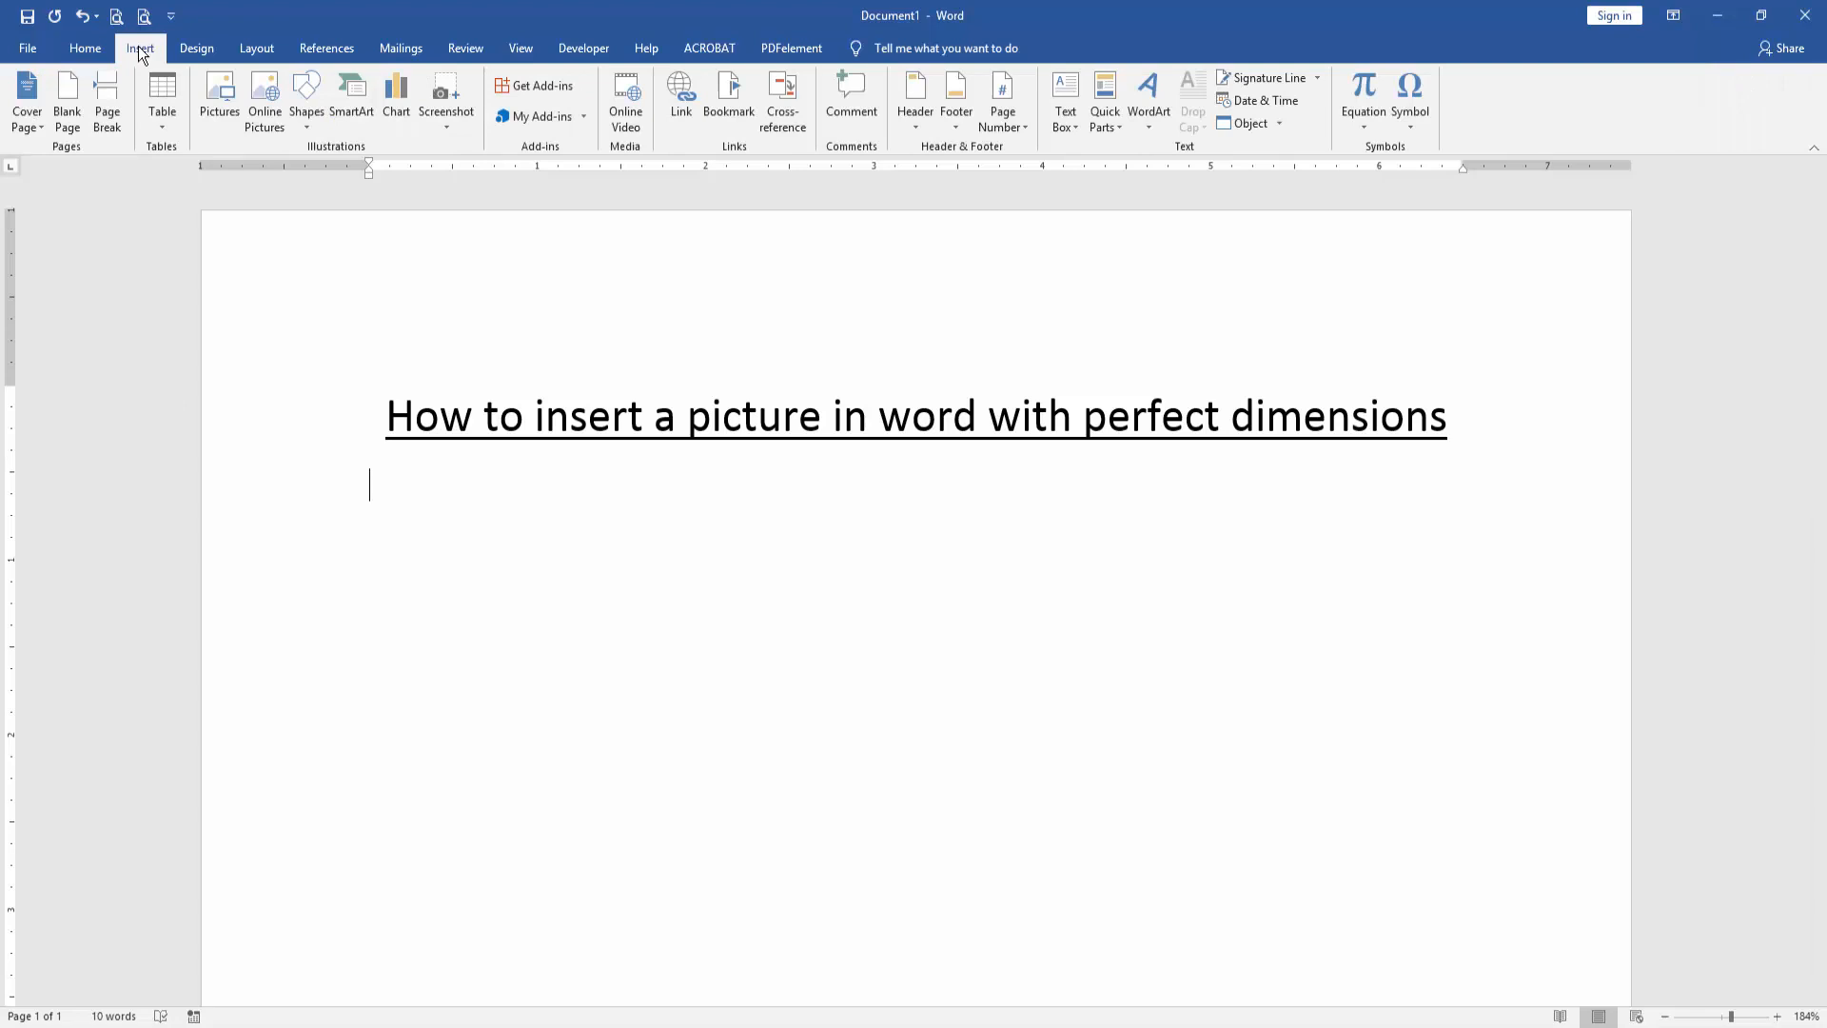
pyautogui.click(219, 97)
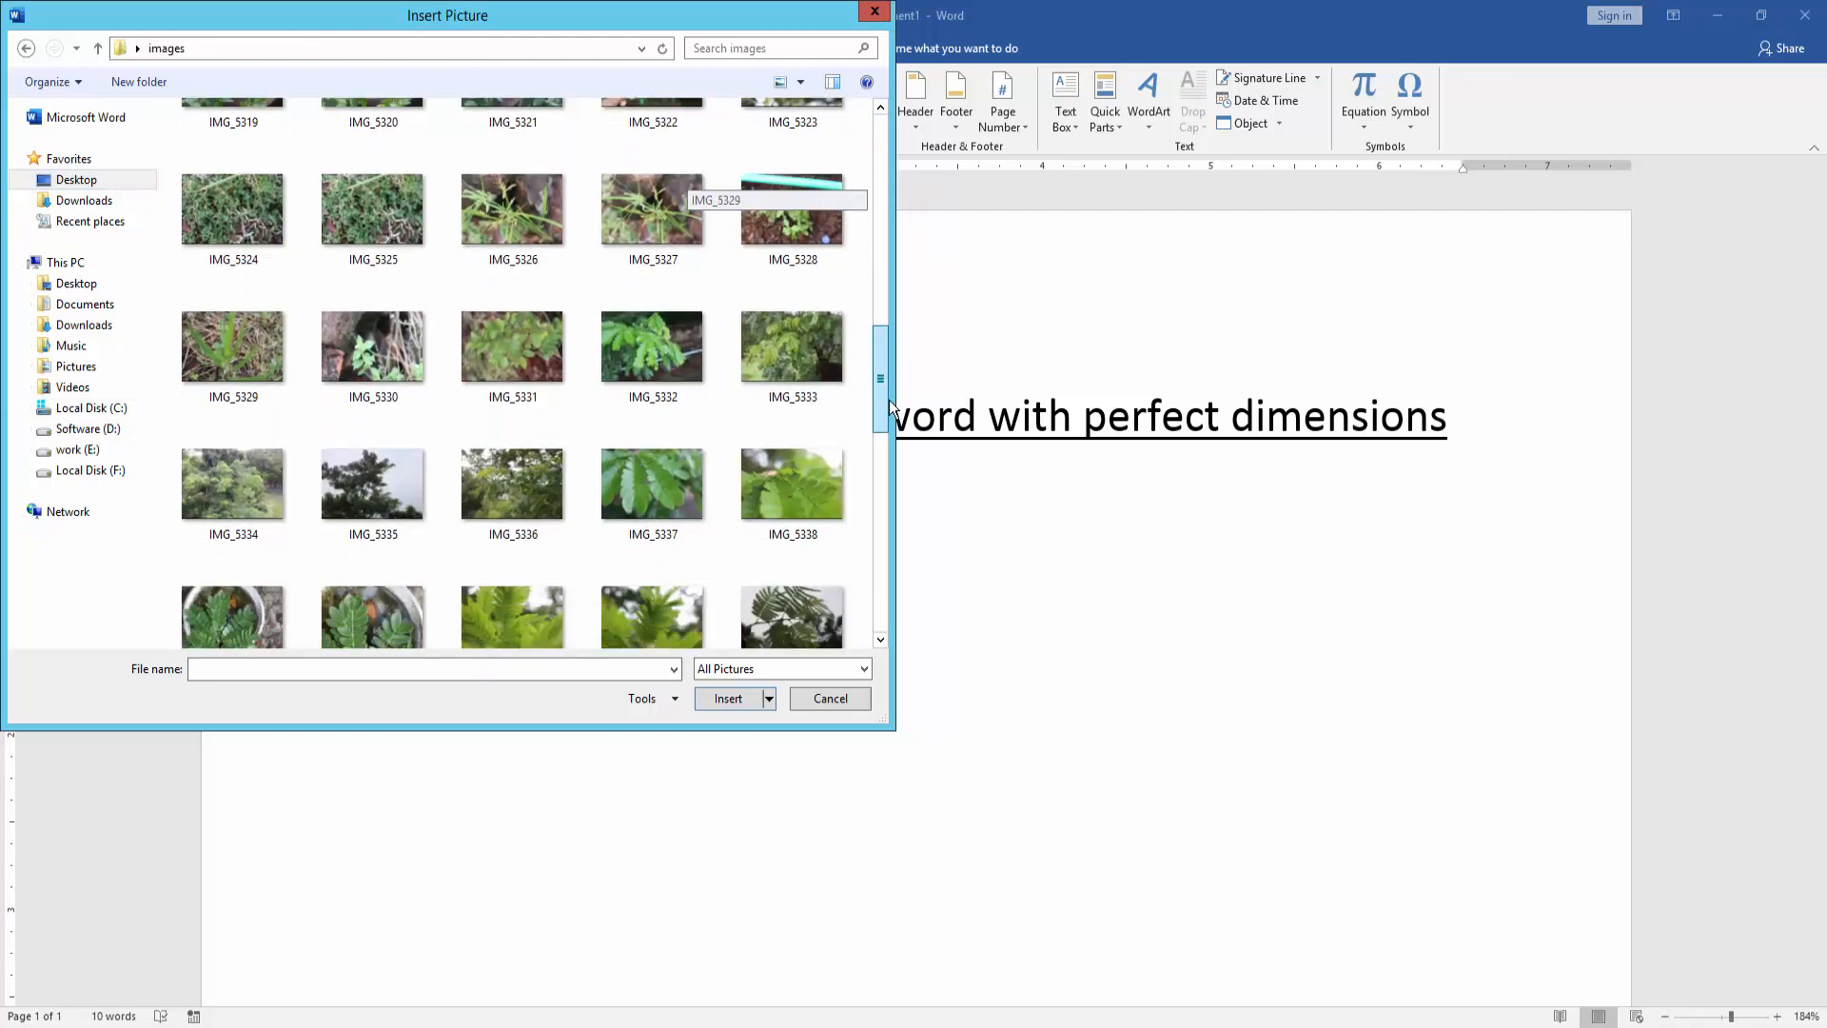
pyautogui.scroll(-3)
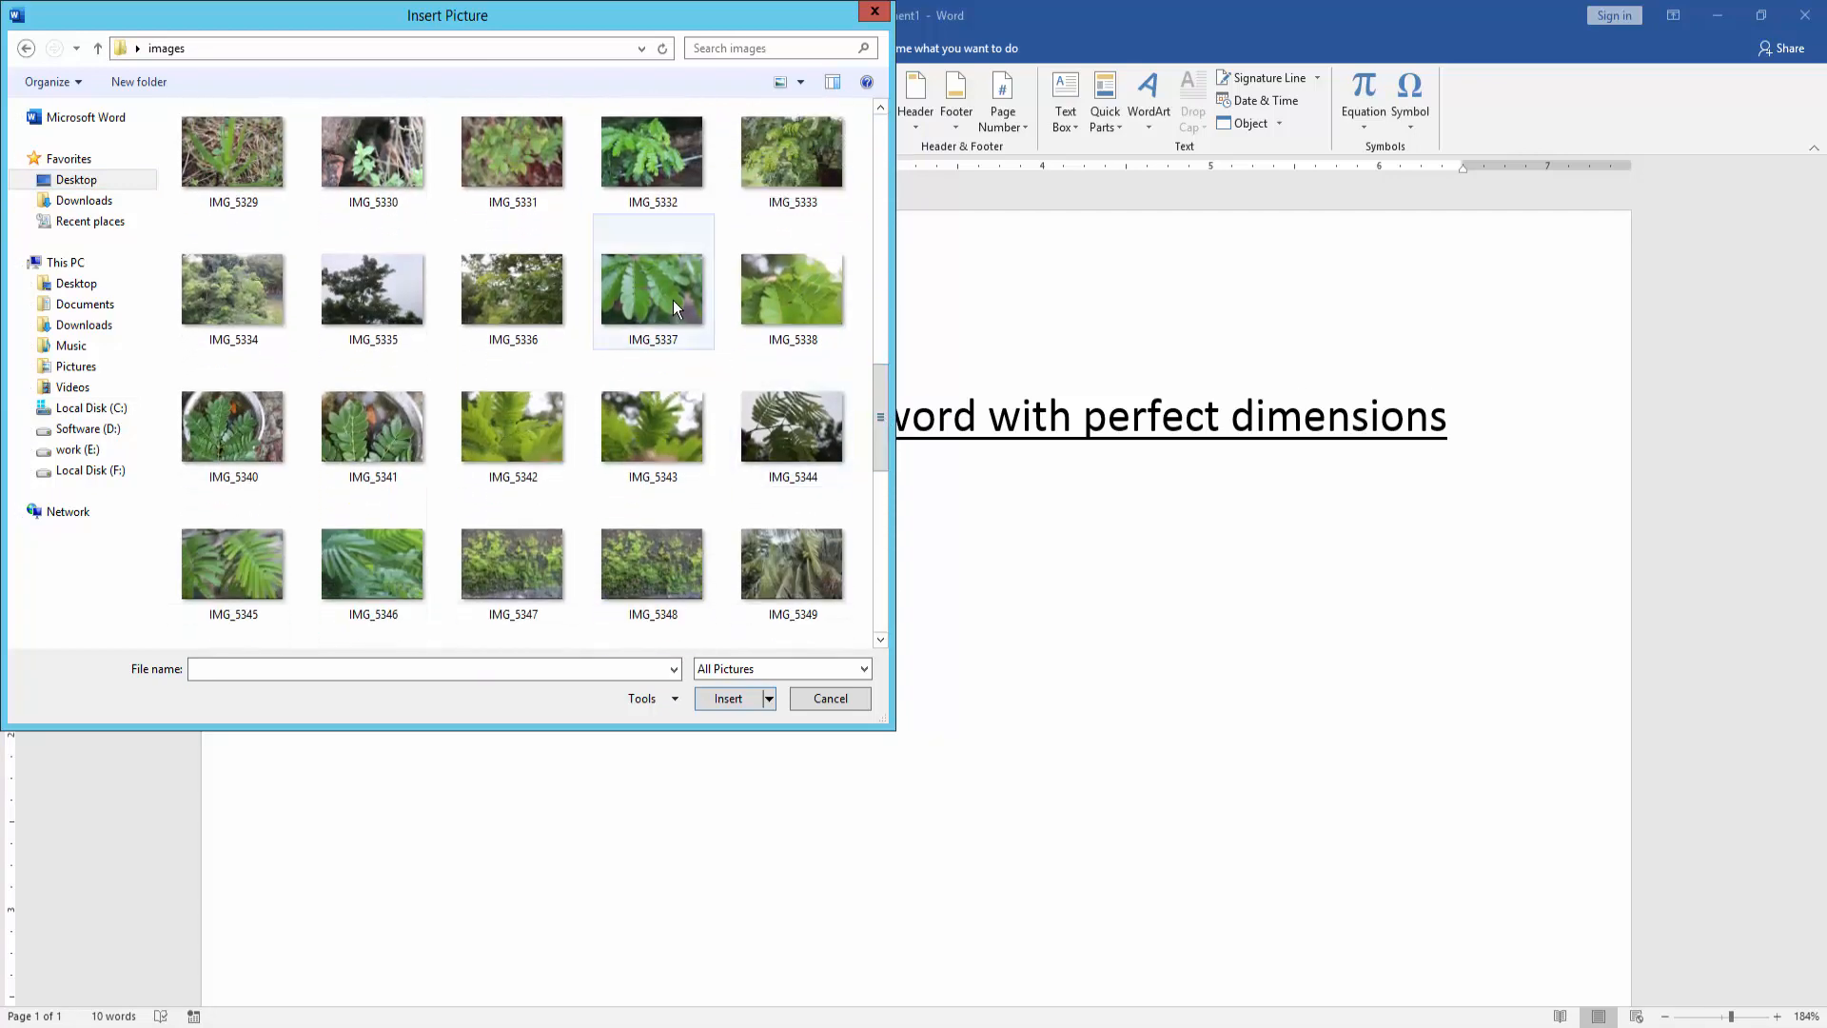
pyautogui.click(828, 699)
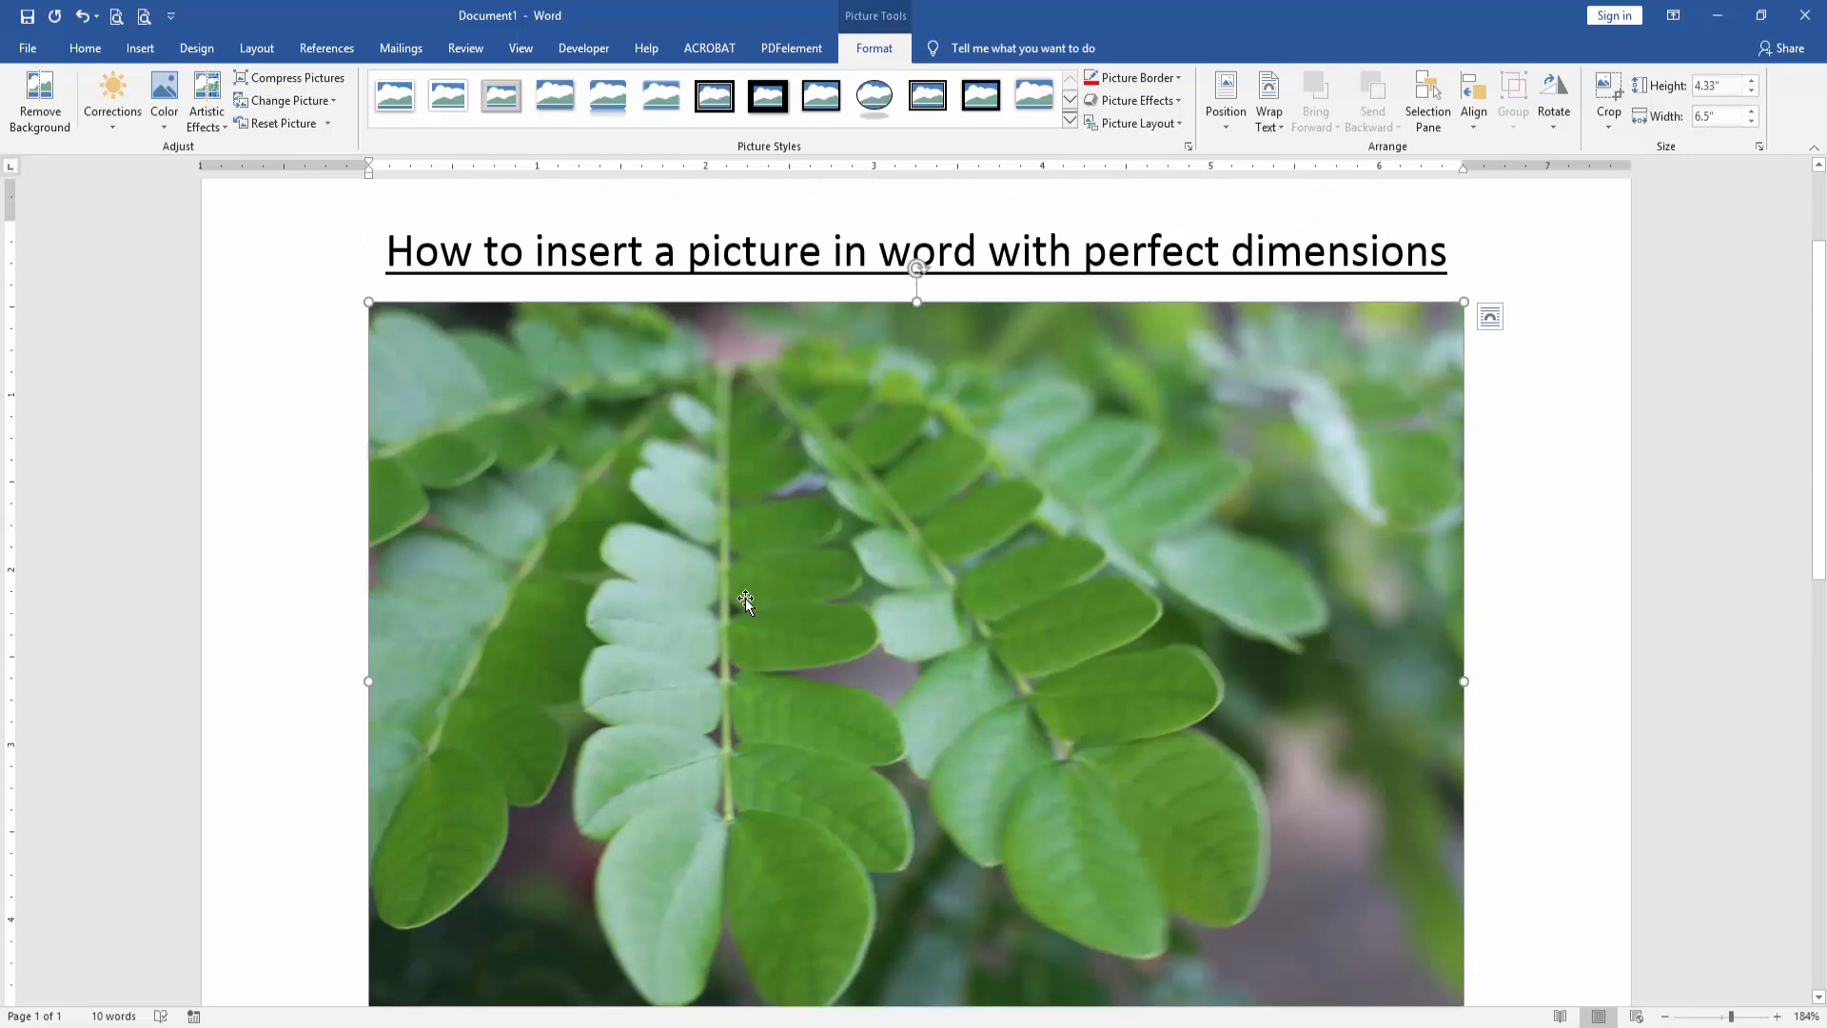
pyautogui.moveTo(871, 242)
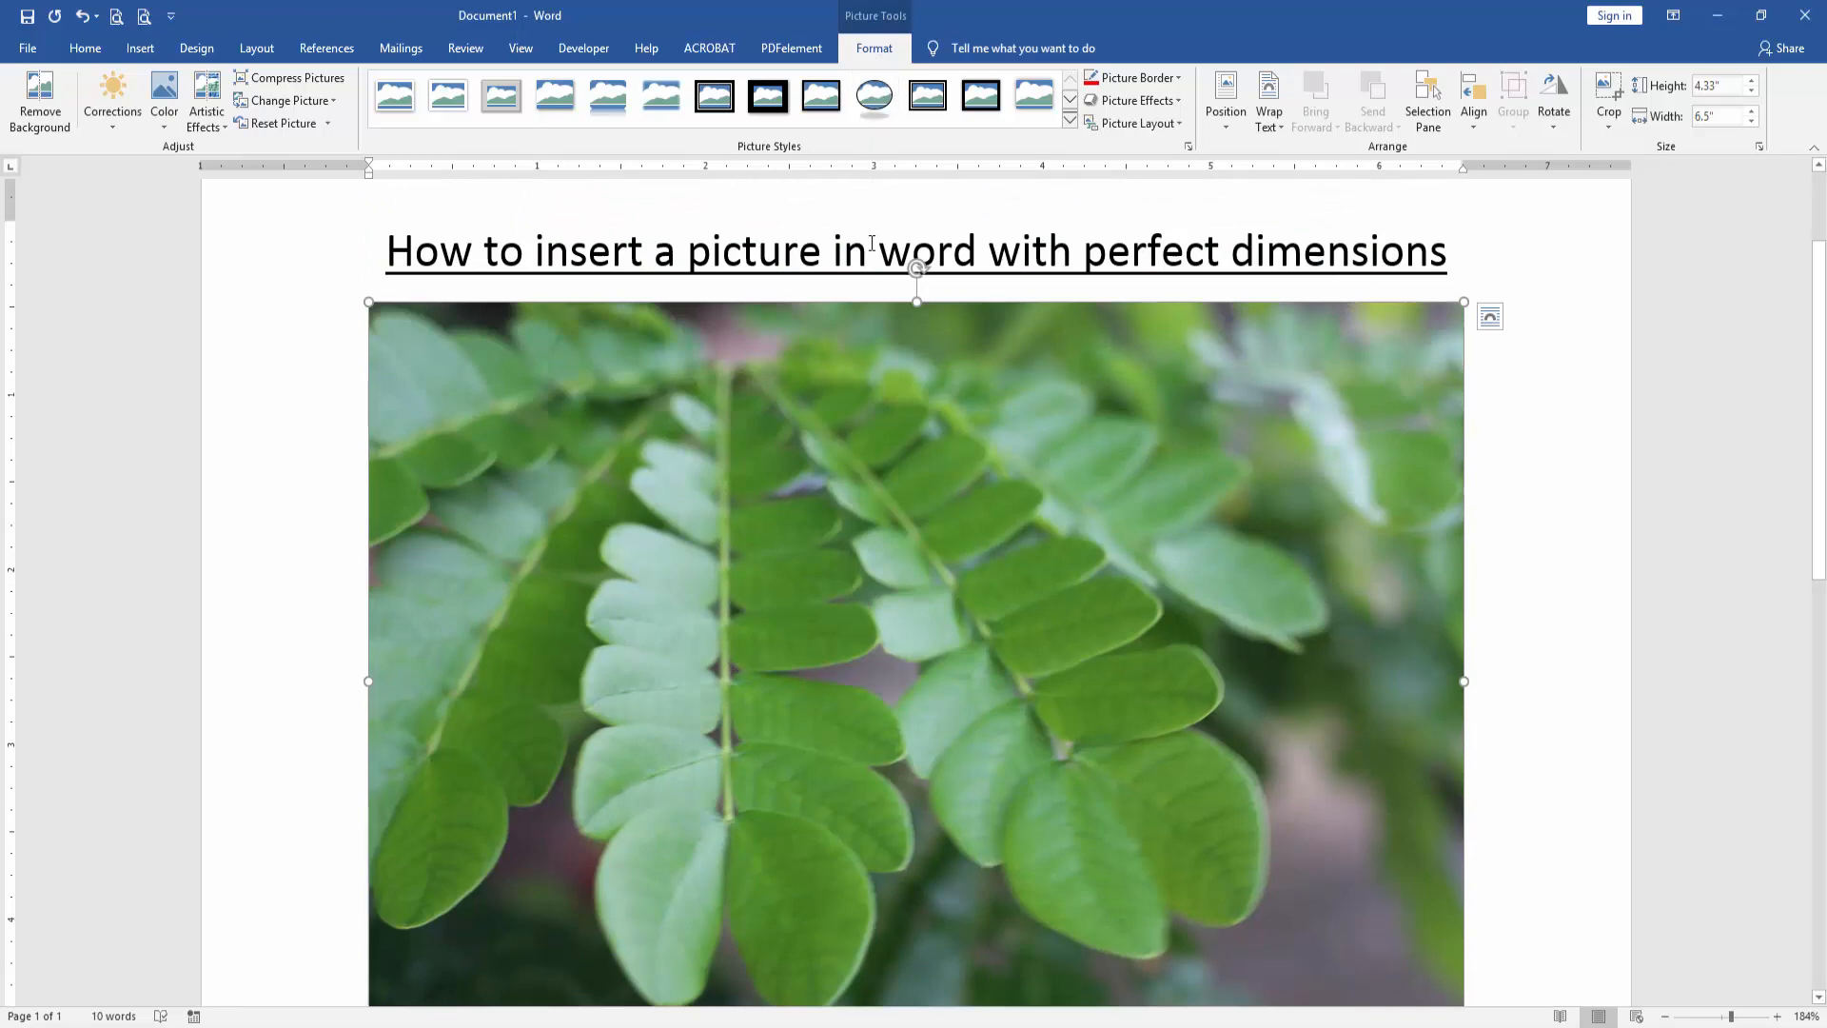
# Set the photo's text wrapping to In Front of Text and reselect it
pyautogui.click(1267, 95)
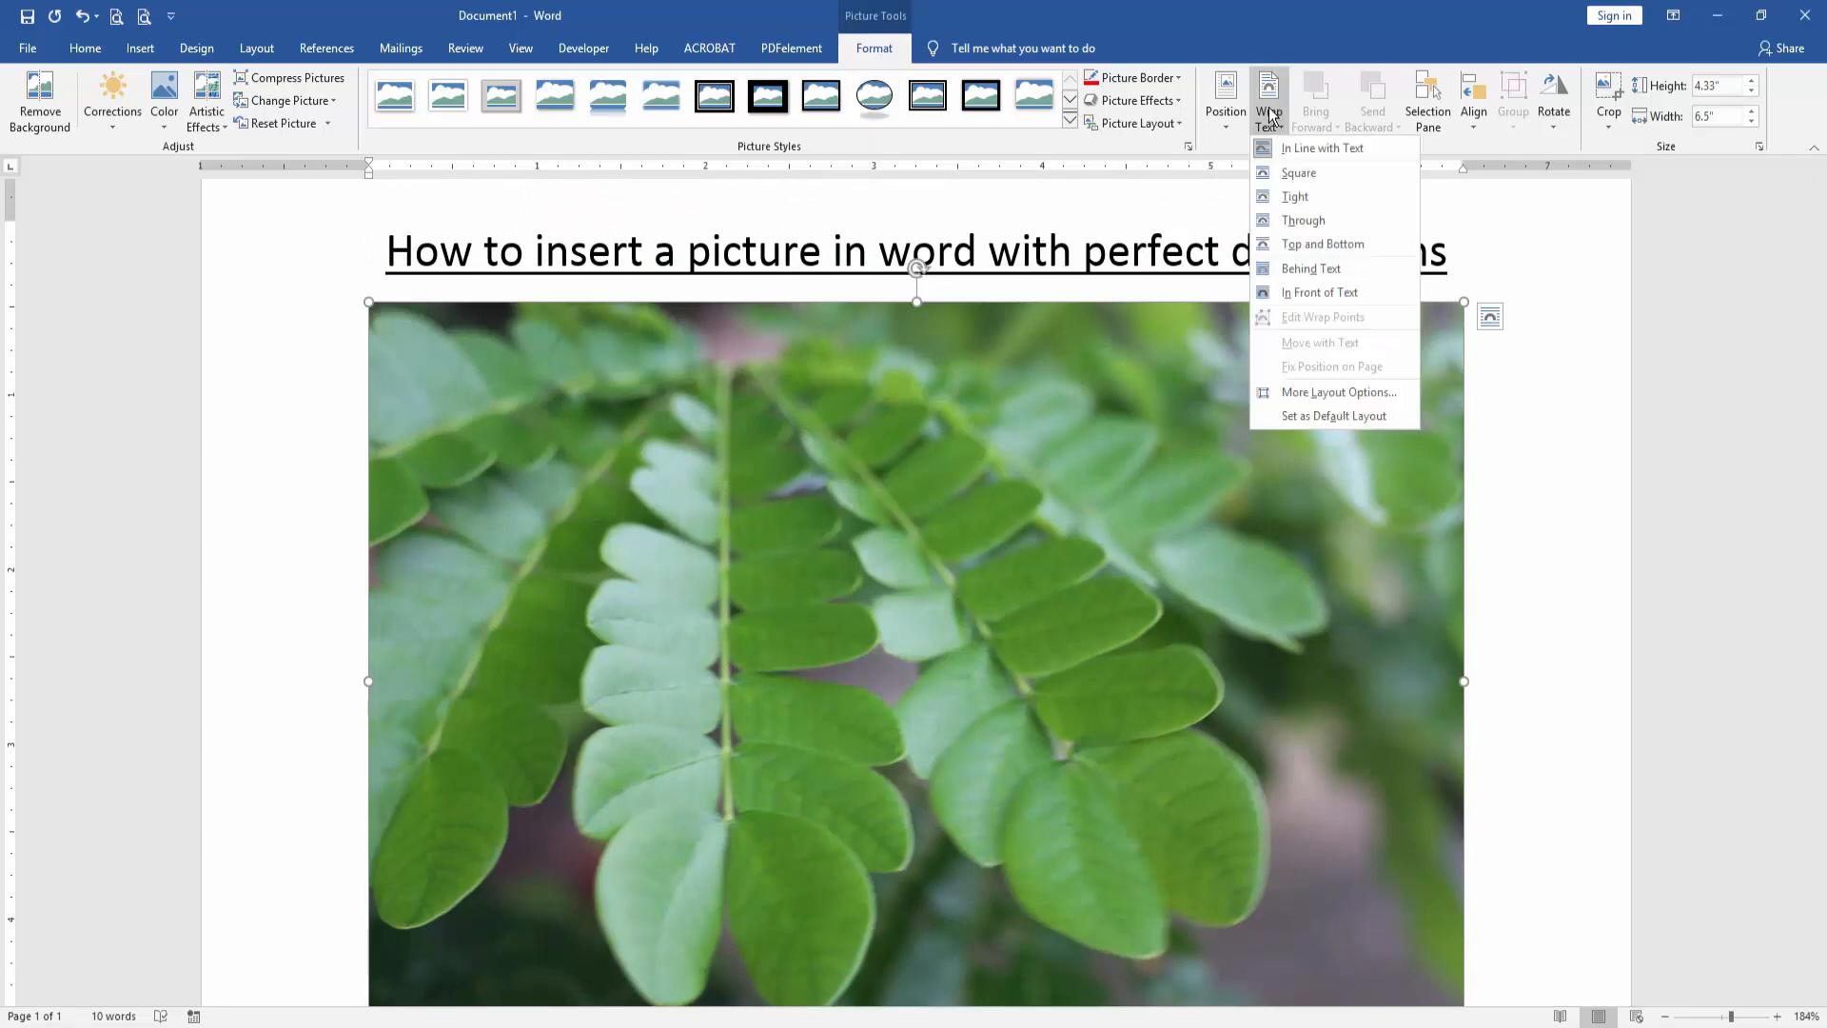
pyautogui.click(1321, 149)
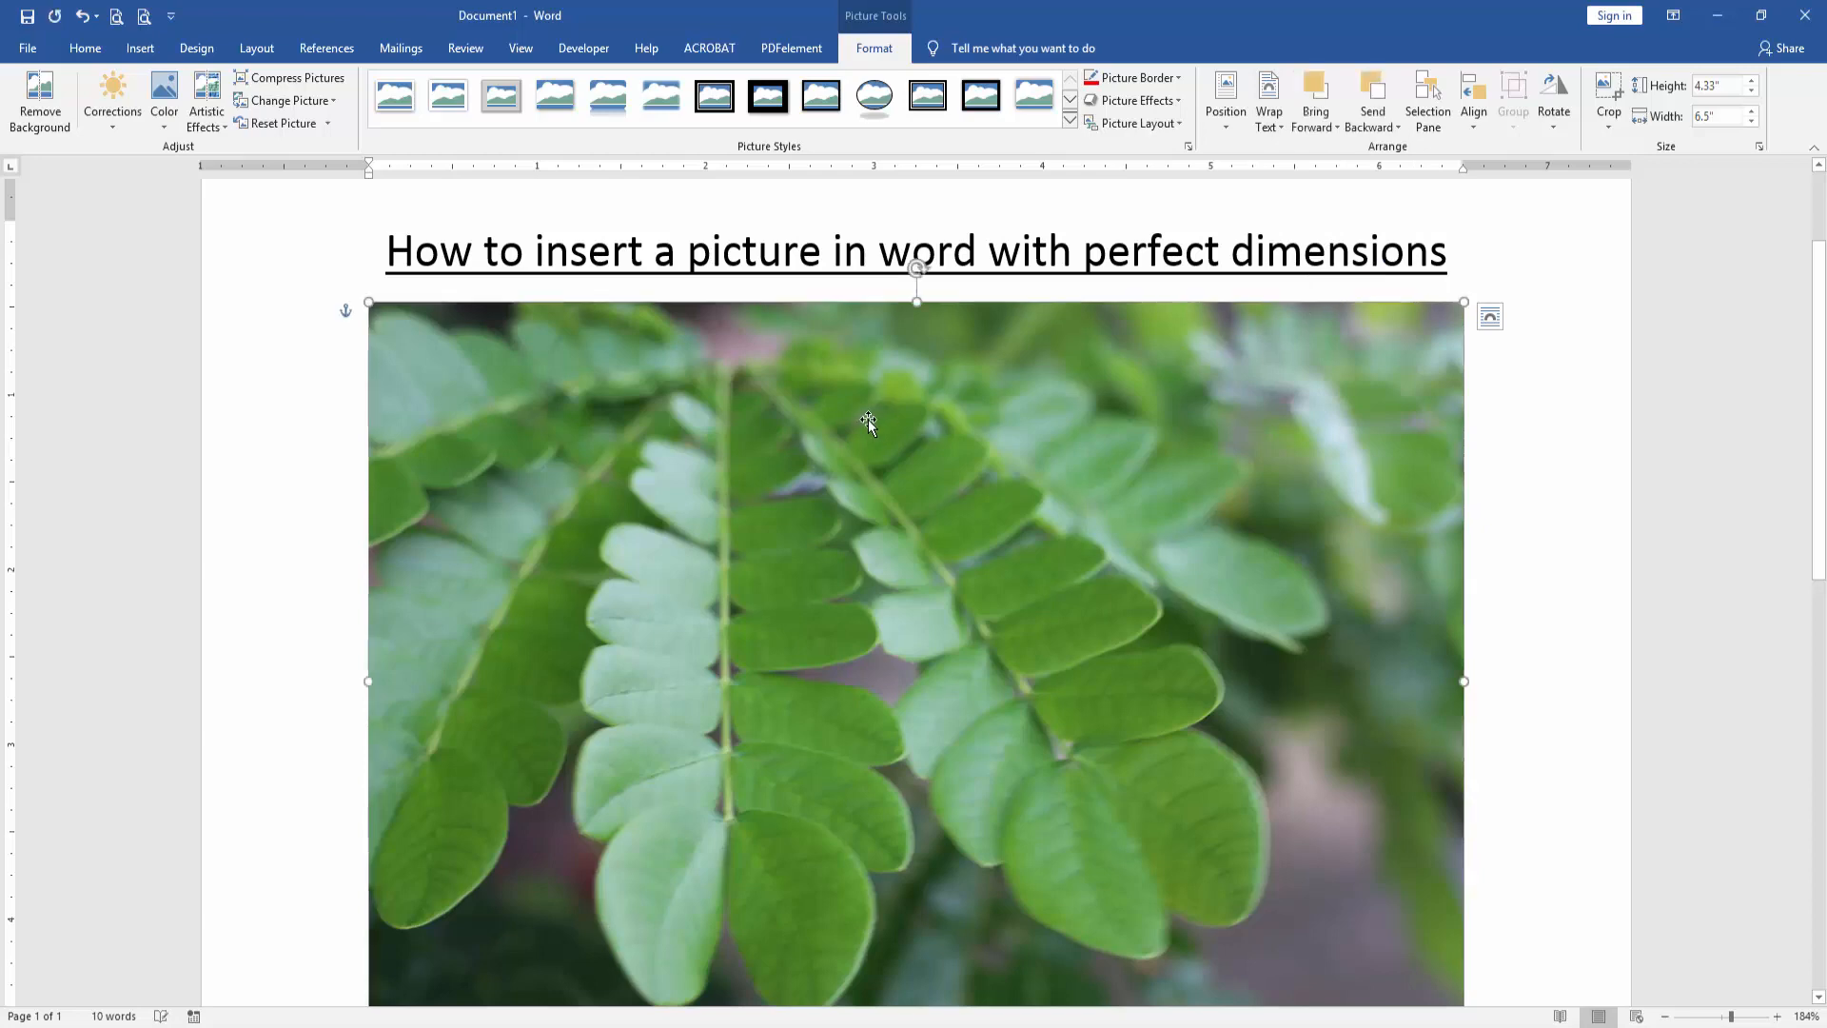
pyautogui.scroll(-3)
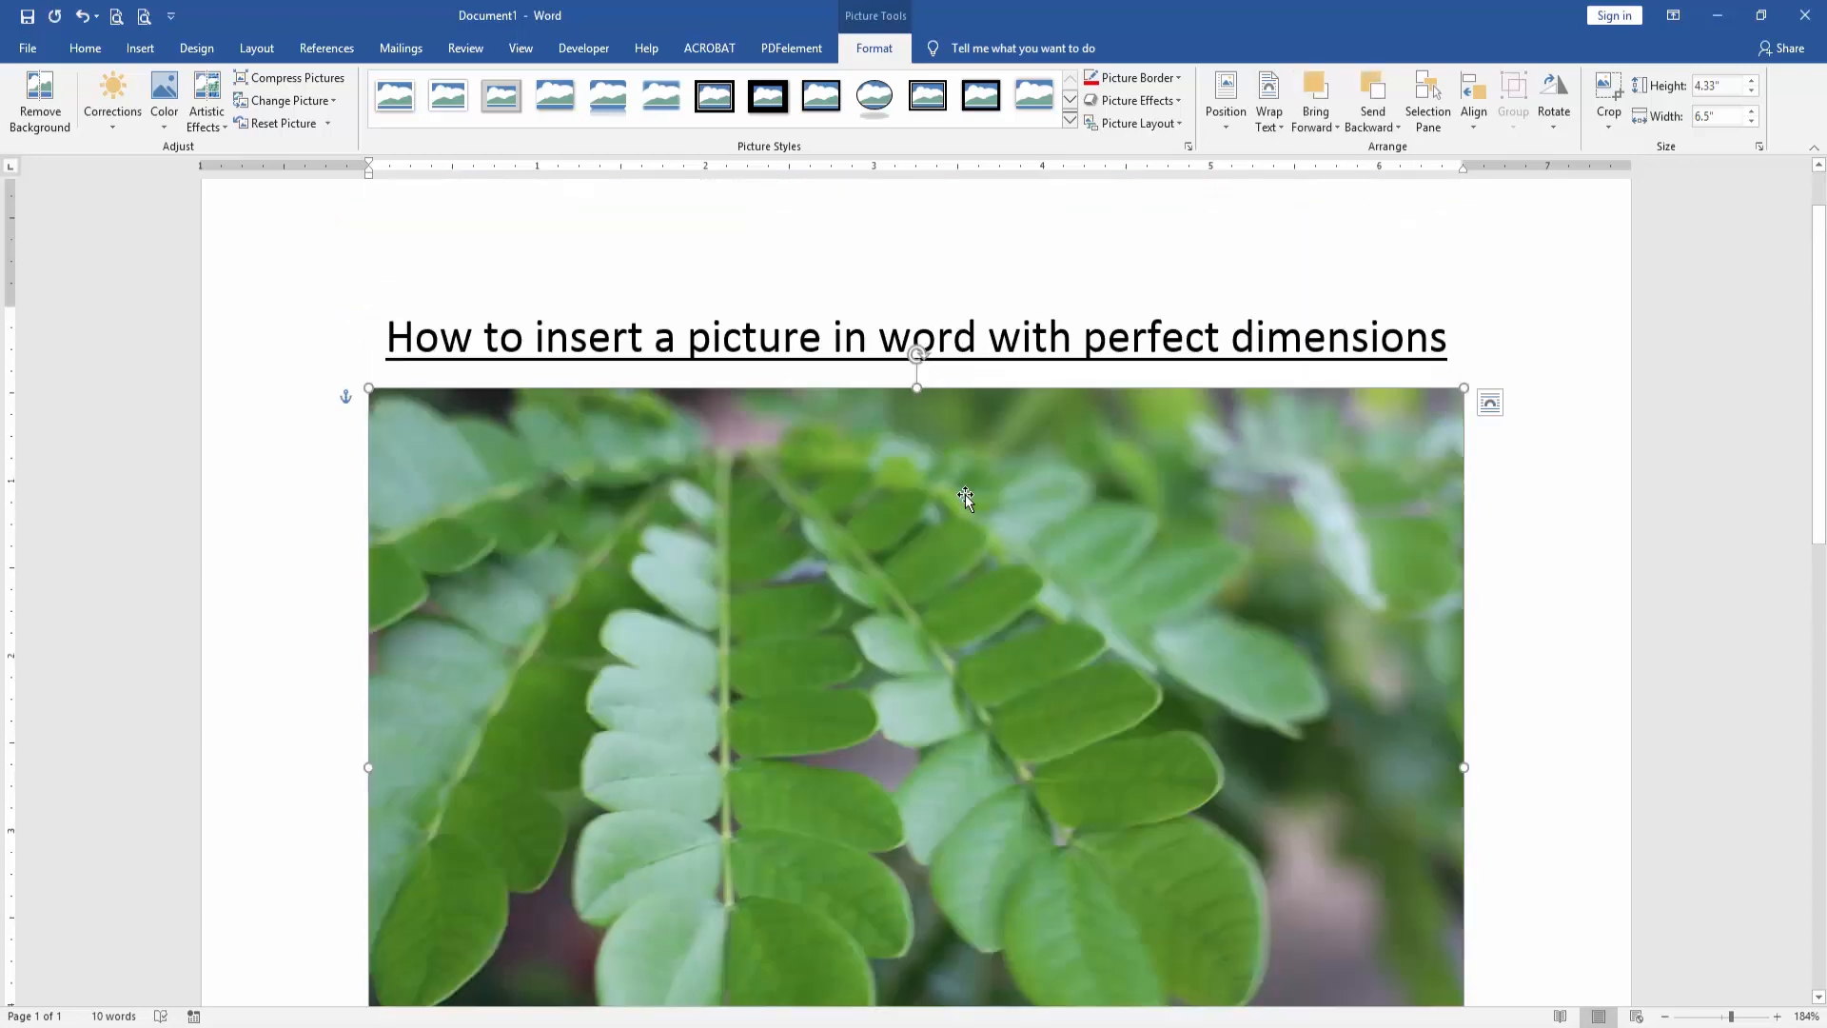
pyautogui.click(1180, 314)
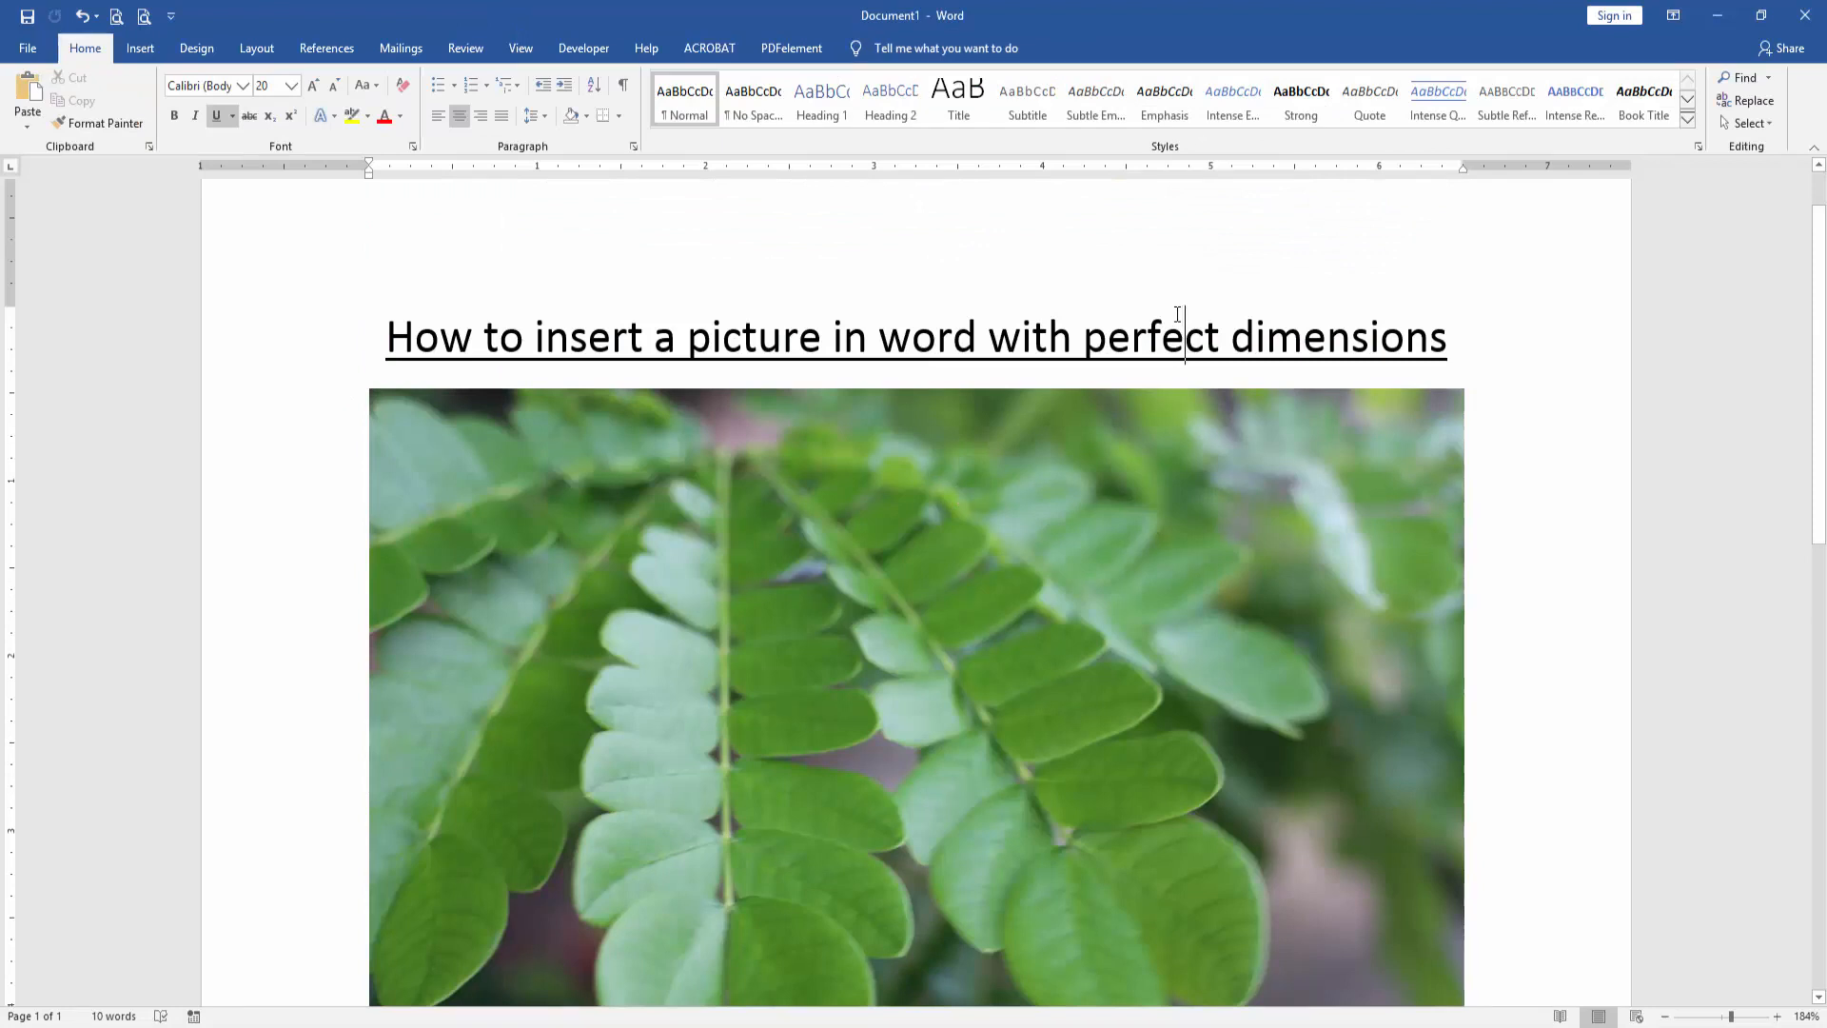
pyautogui.click(847, 575)
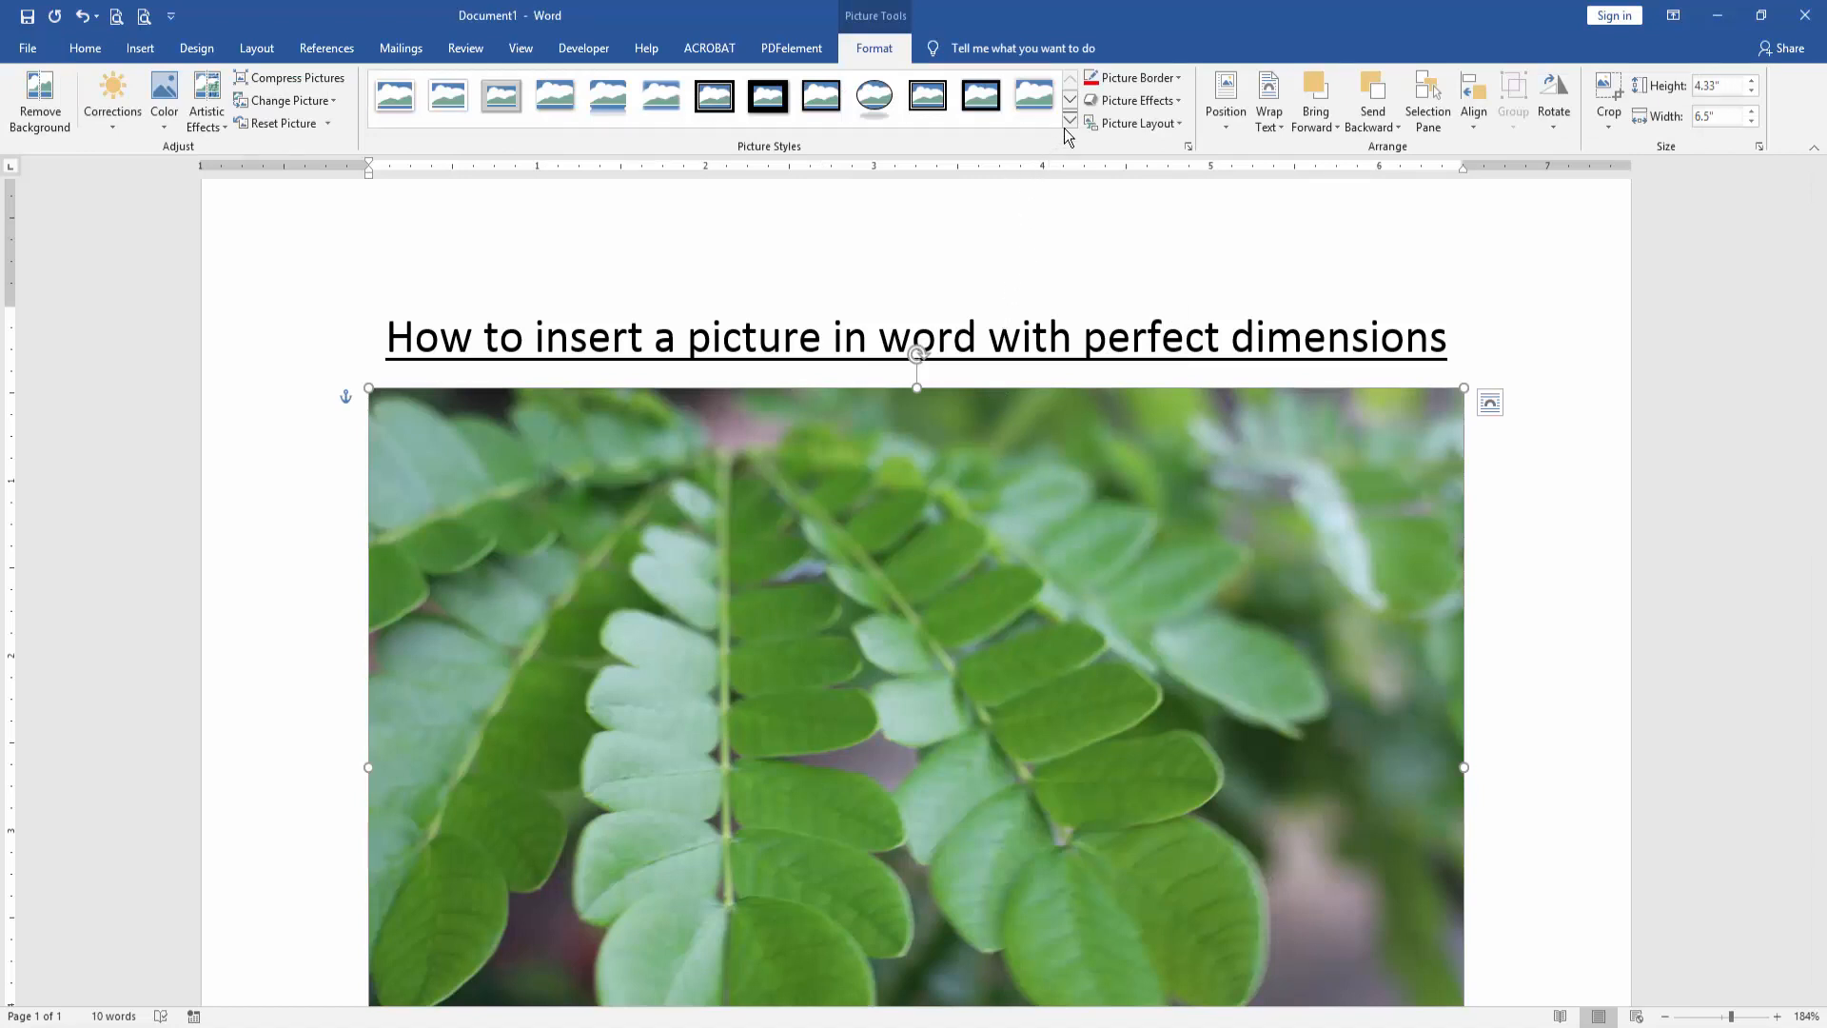
# Apply the tilted white frame picture style and shrink the photo to about 3.73" by 2.46"
pyautogui.click(1068, 123)
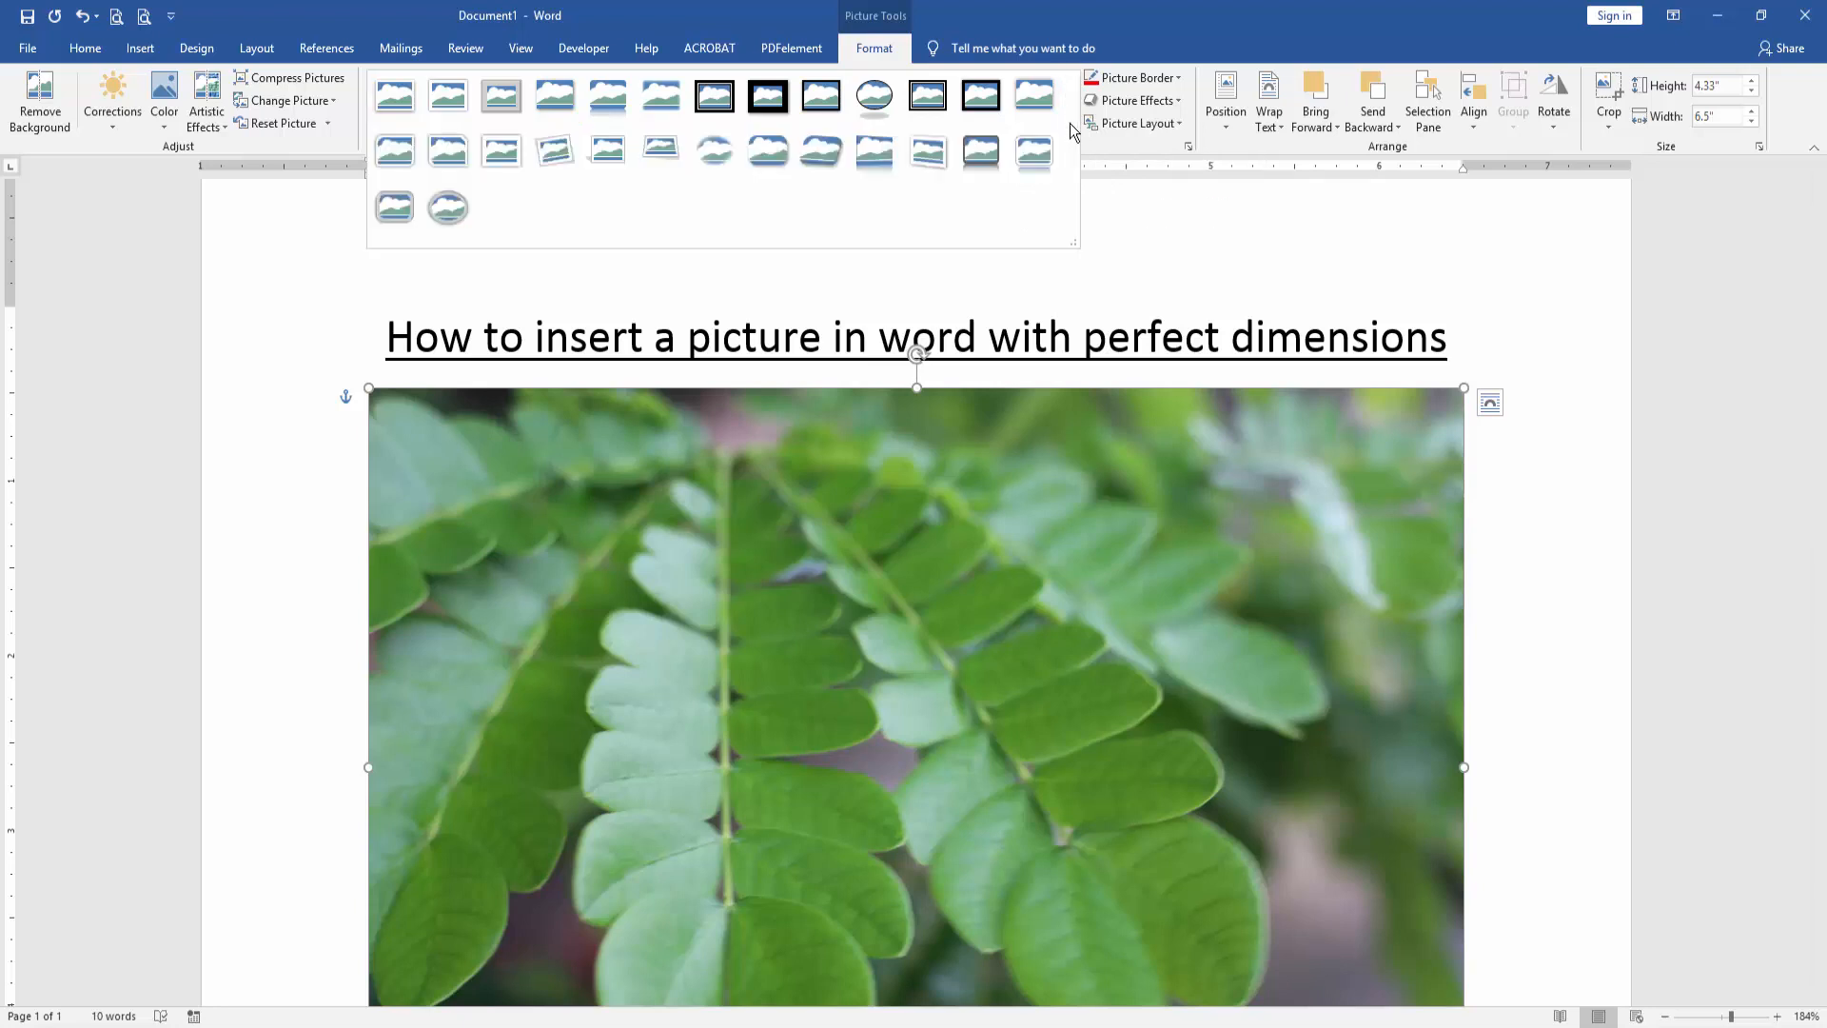
pyautogui.moveTo(1029, 153)
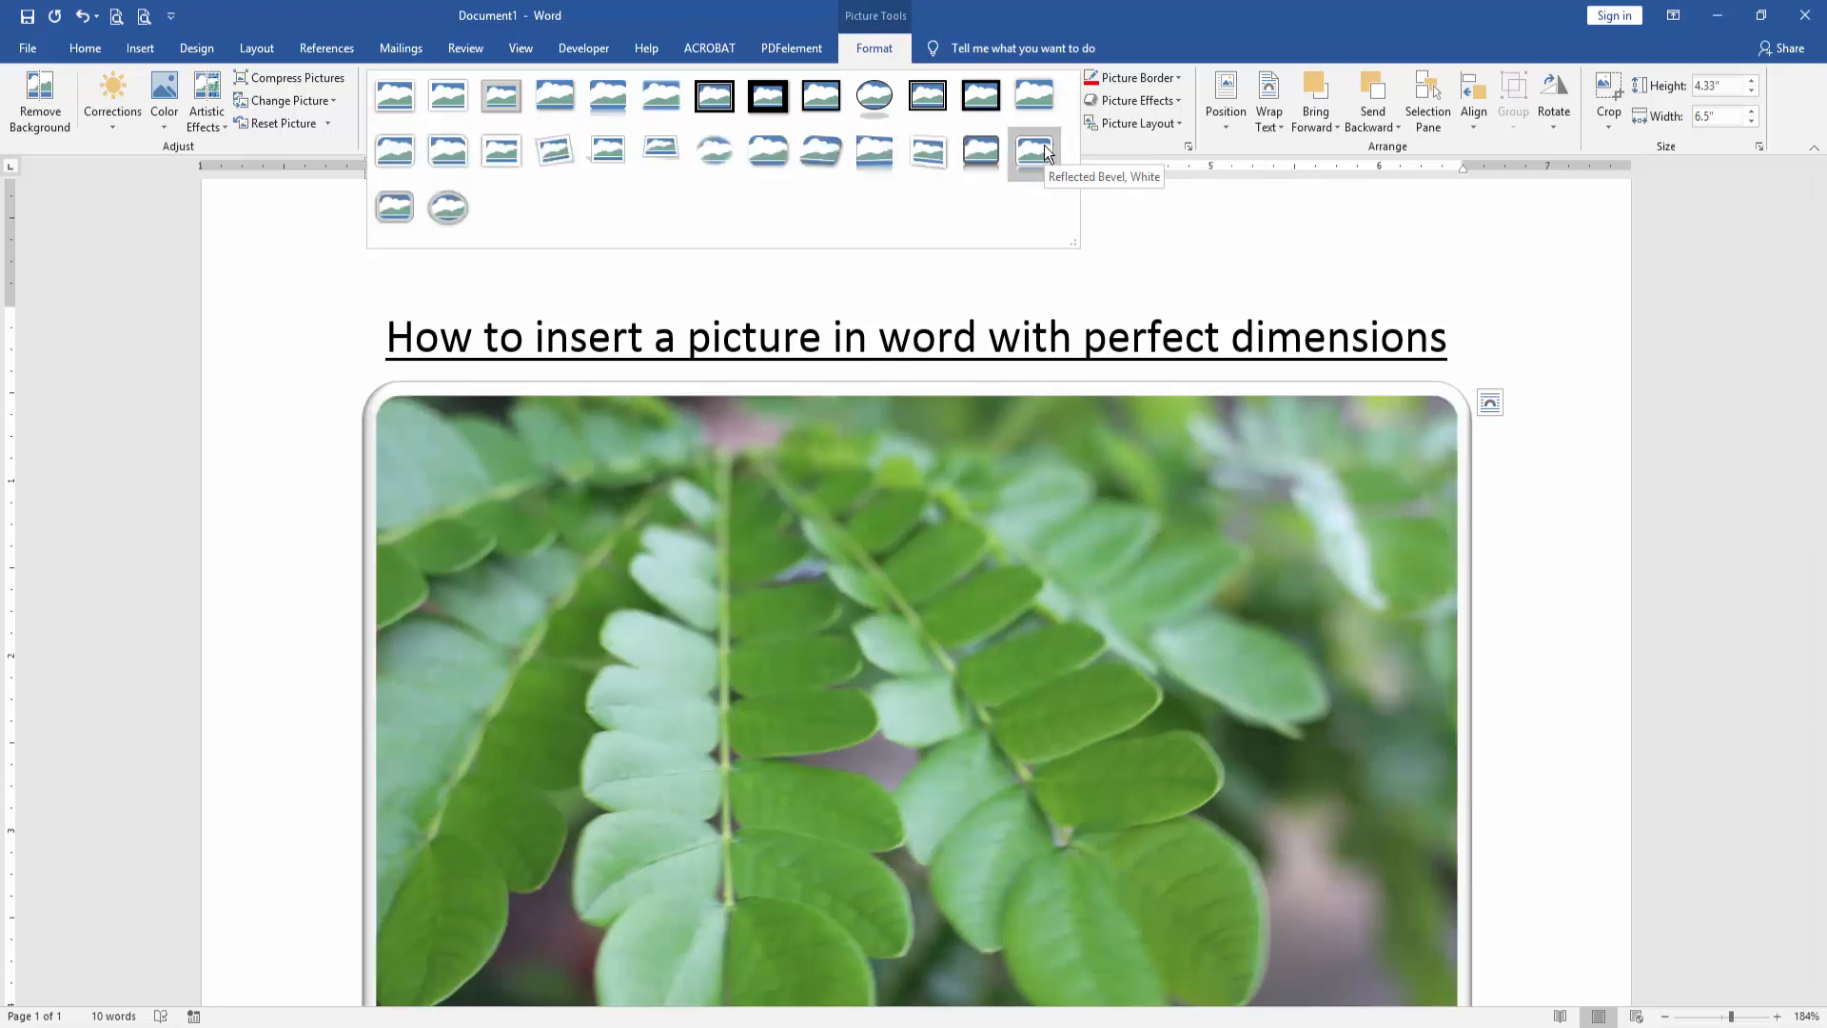
pyautogui.click(927, 152)
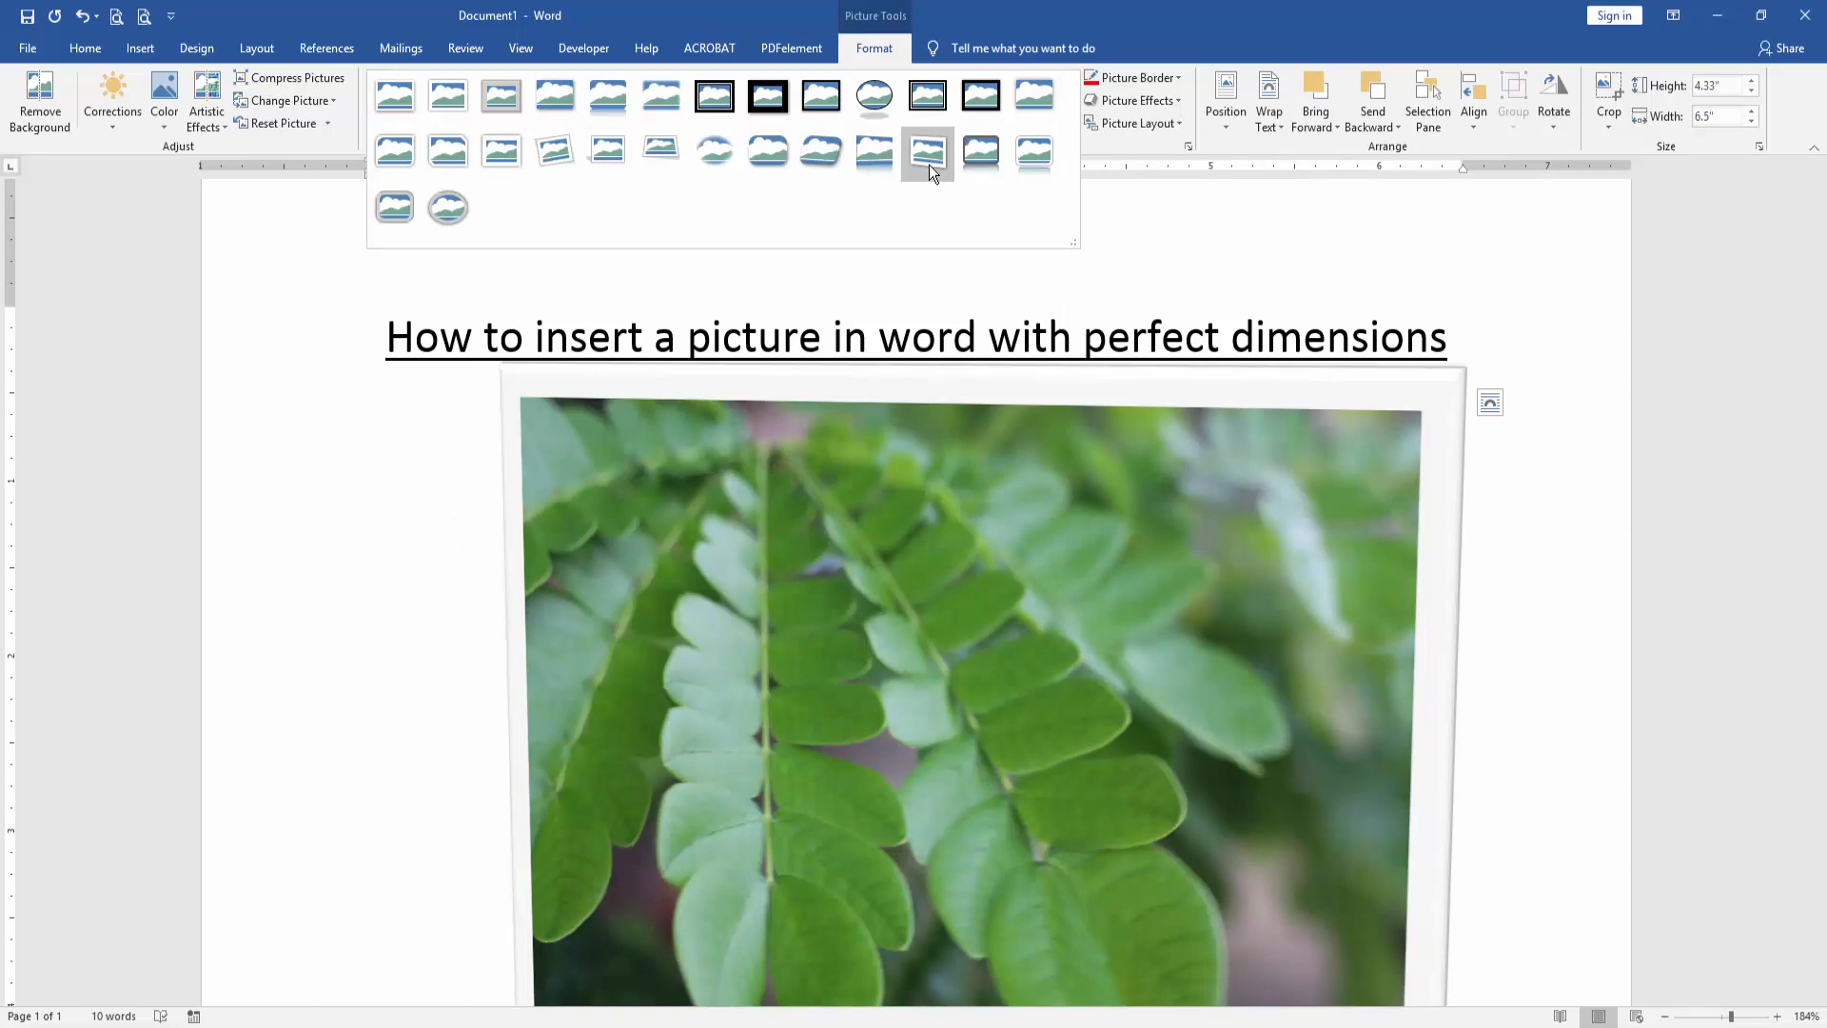
pyautogui.click(927, 153)
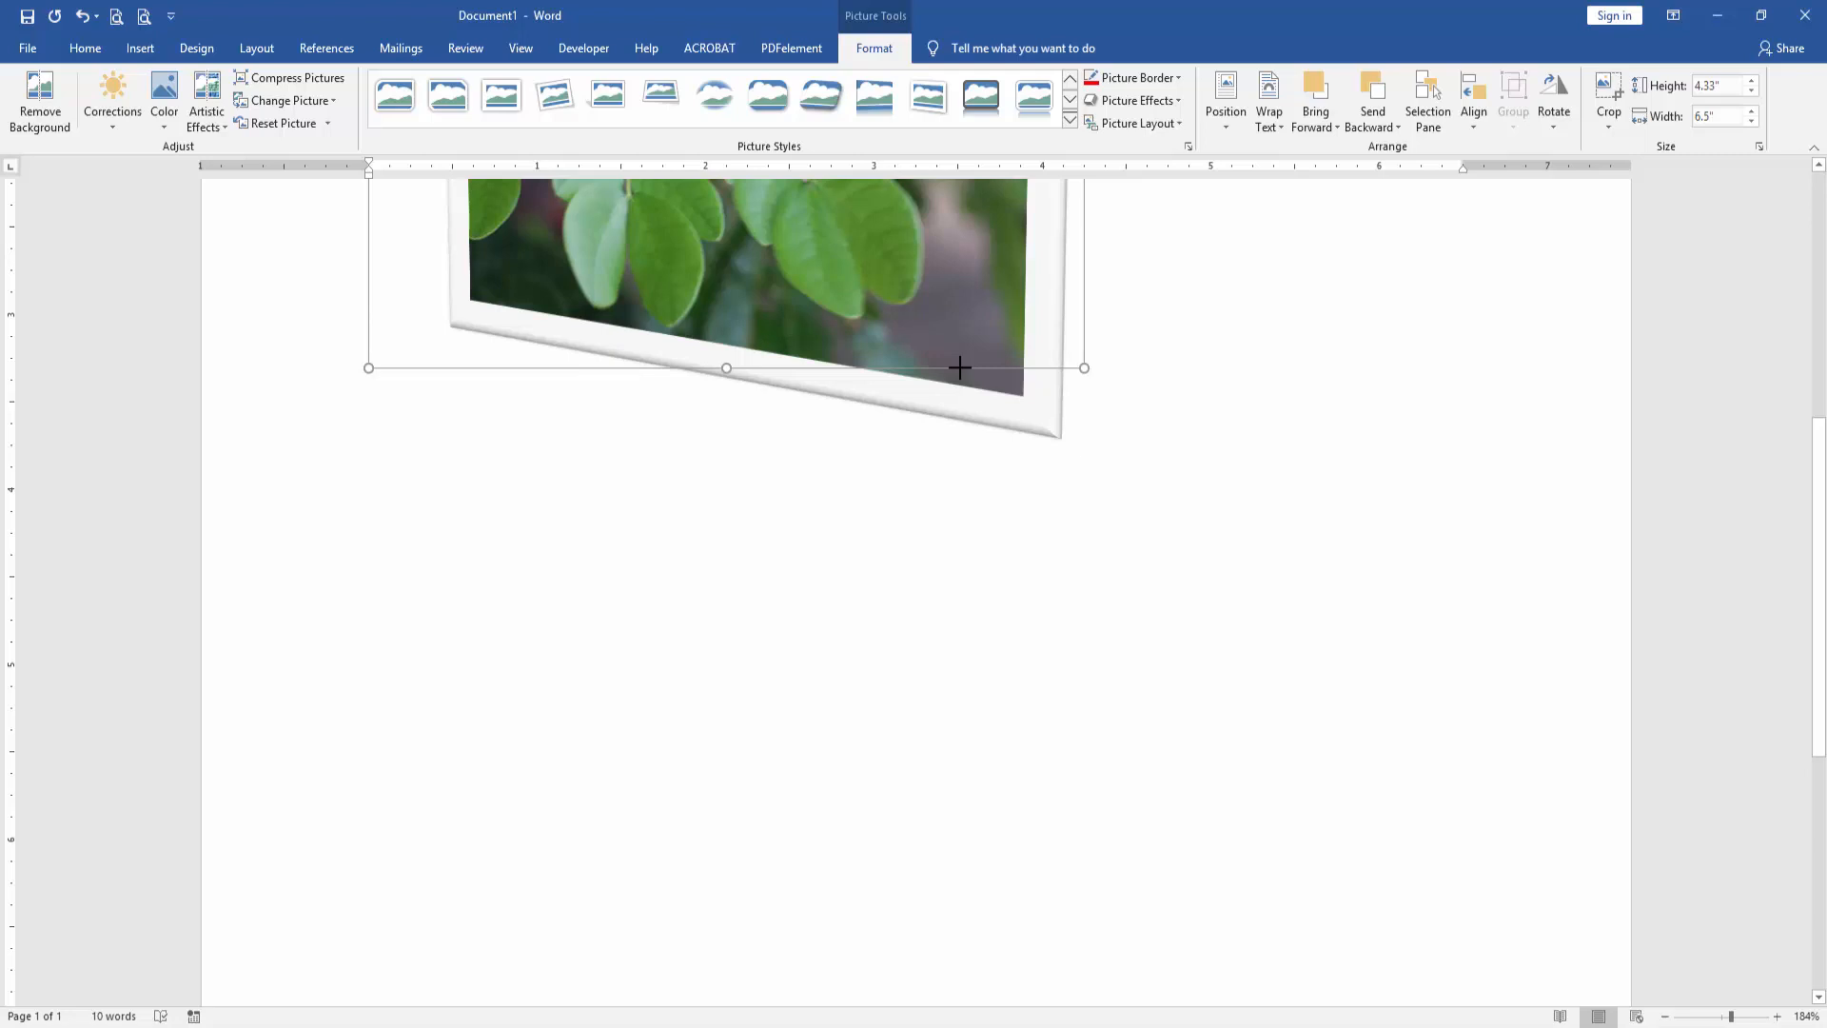
pyautogui.moveTo(1083, 368); pyautogui.dragTo(999, 902)
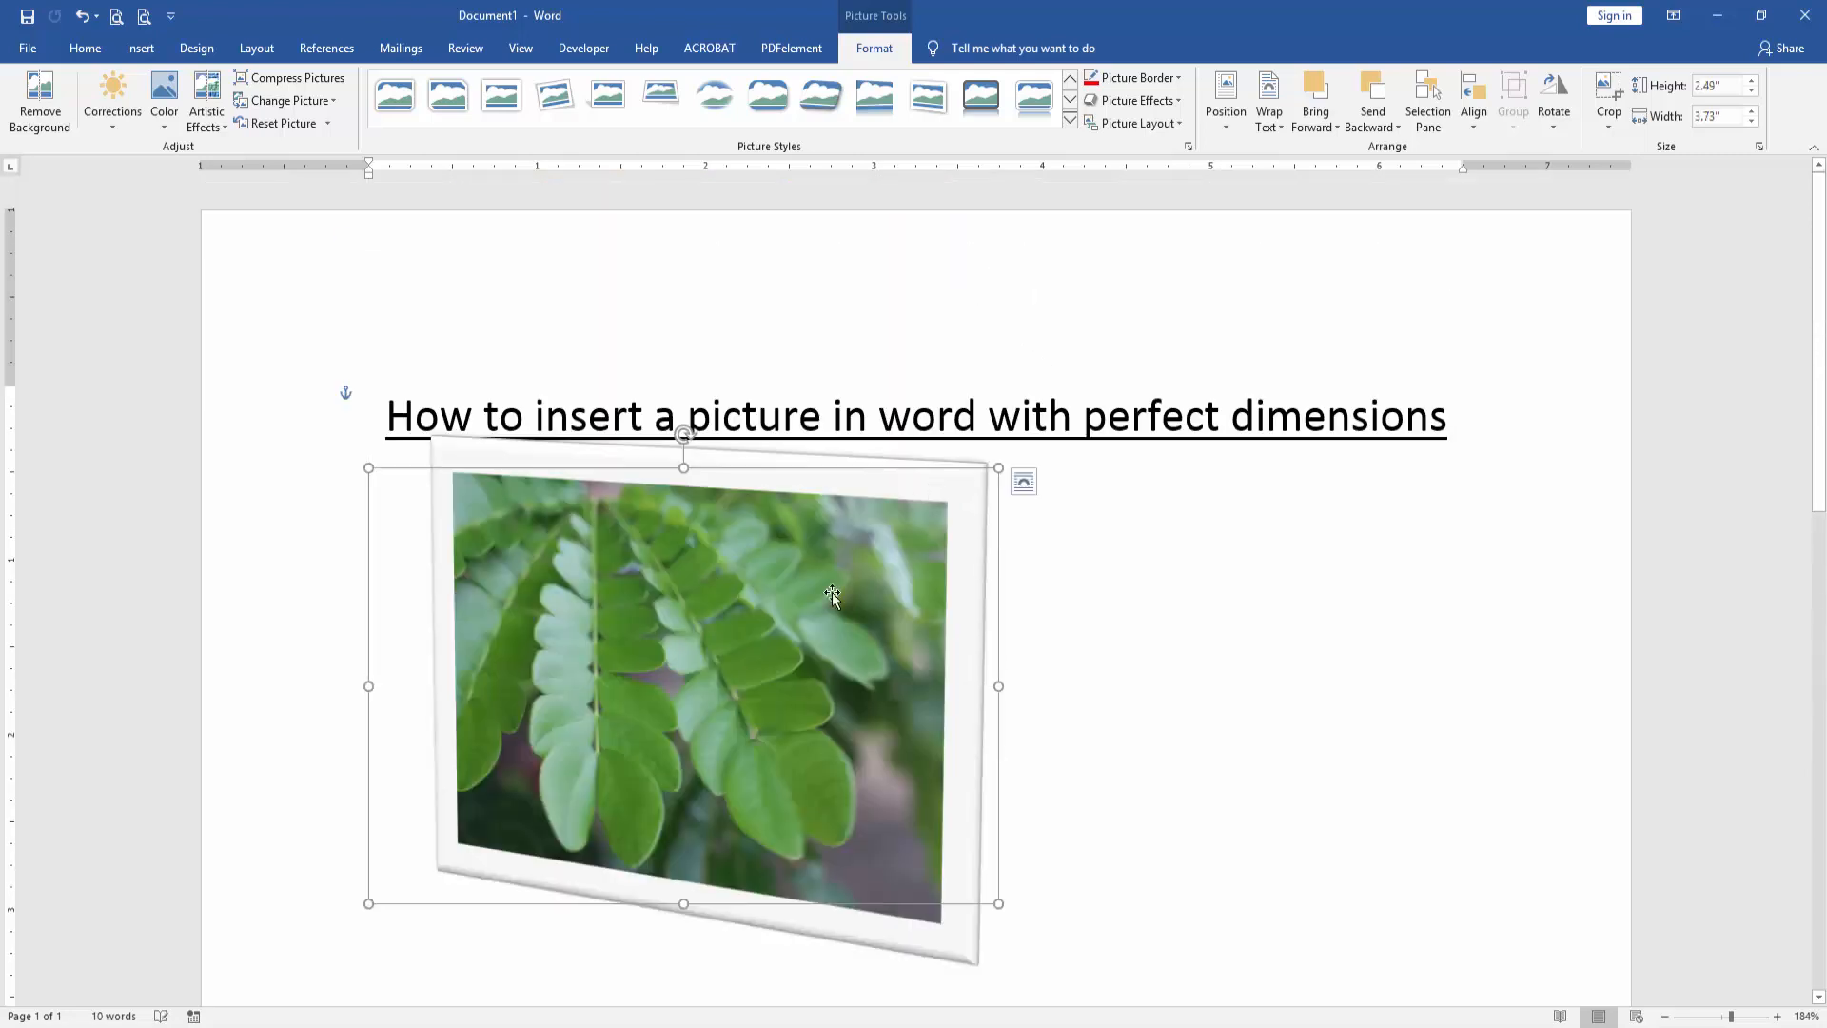